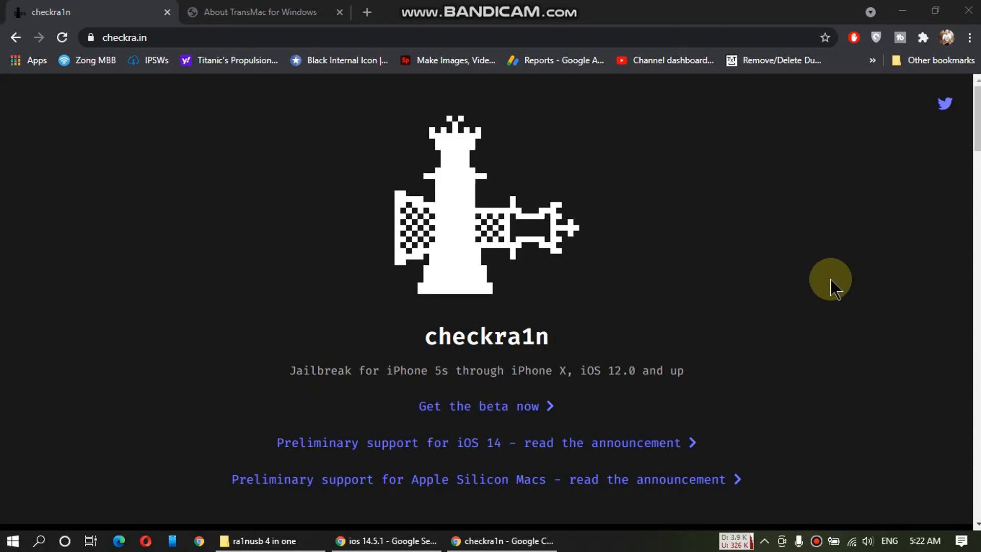
Scroll down the checkra1n site and select its address
{"action": "scroll", "scroll_direction": "down", "scroll_amount": 3}
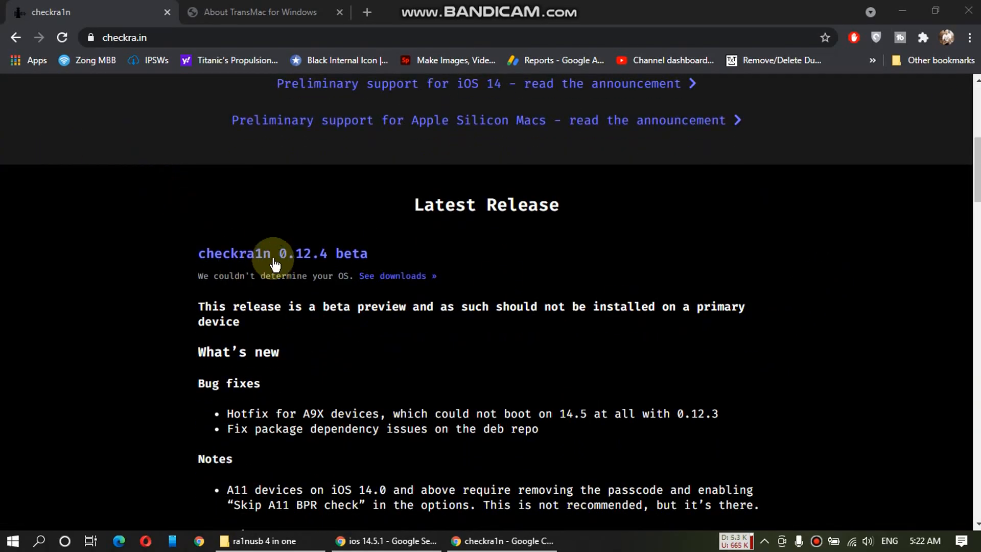
{"action": "scroll", "scroll_direction": "down", "scroll_amount": 3}
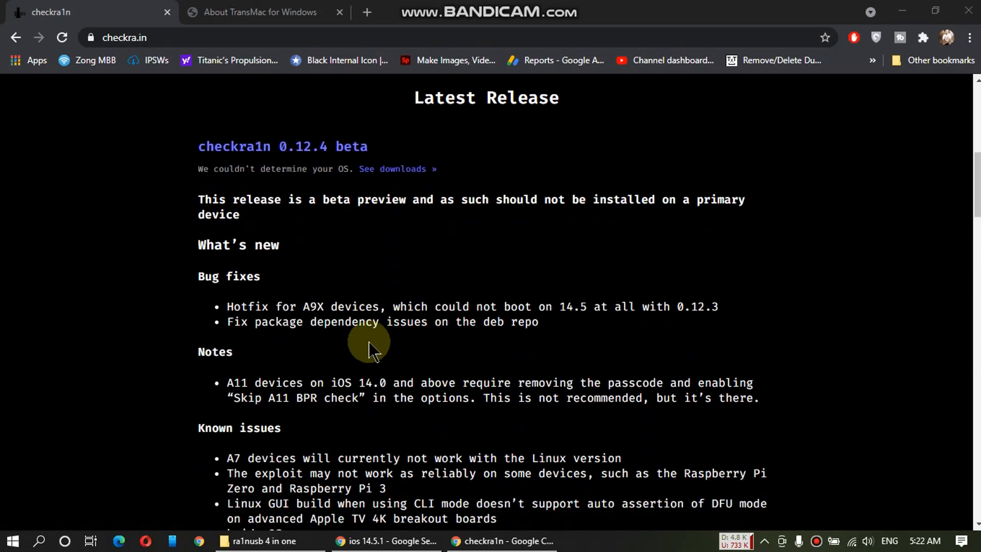
{"action": "scroll", "scroll_direction": "down", "scroll_amount": 3}
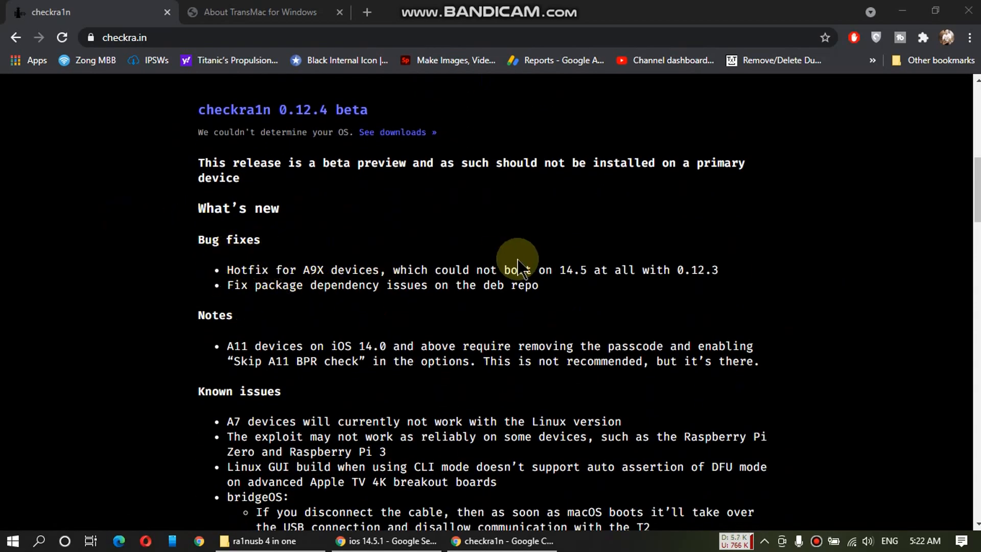
{"action": "mouse_move", "coordinate": [28, 276]}
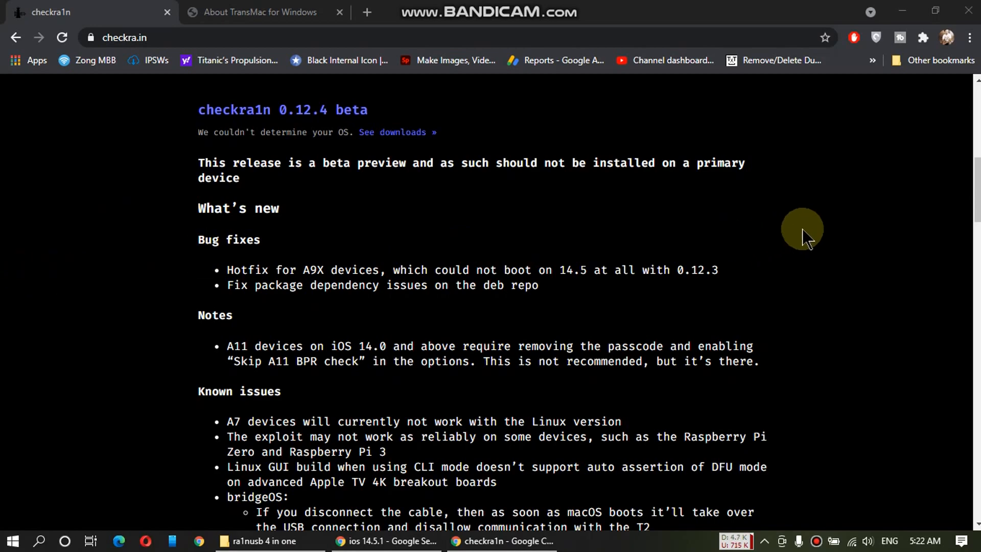
{"action": "mouse_move", "coordinate": [844, 234]}
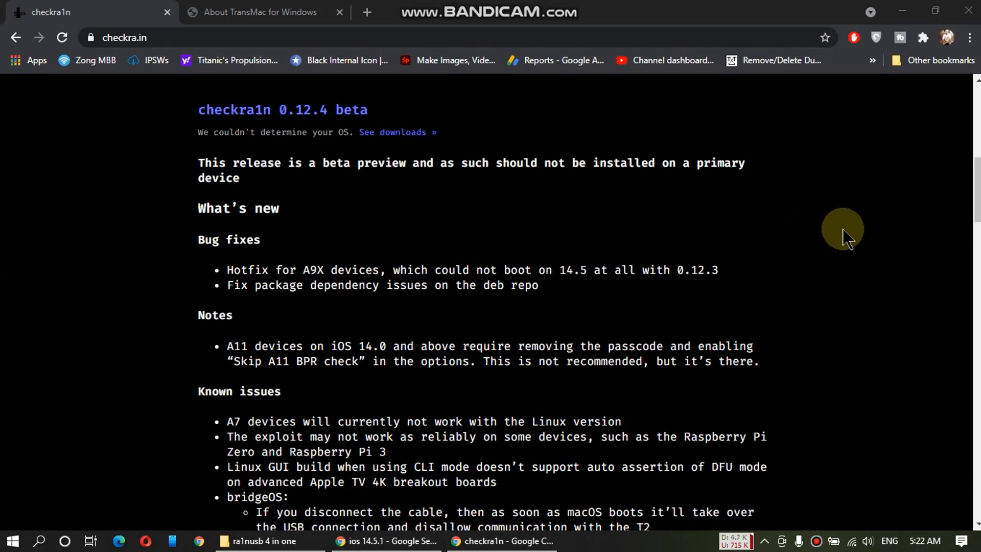
{"action": "scroll", "scroll_direction": "down", "scroll_amount": 3}
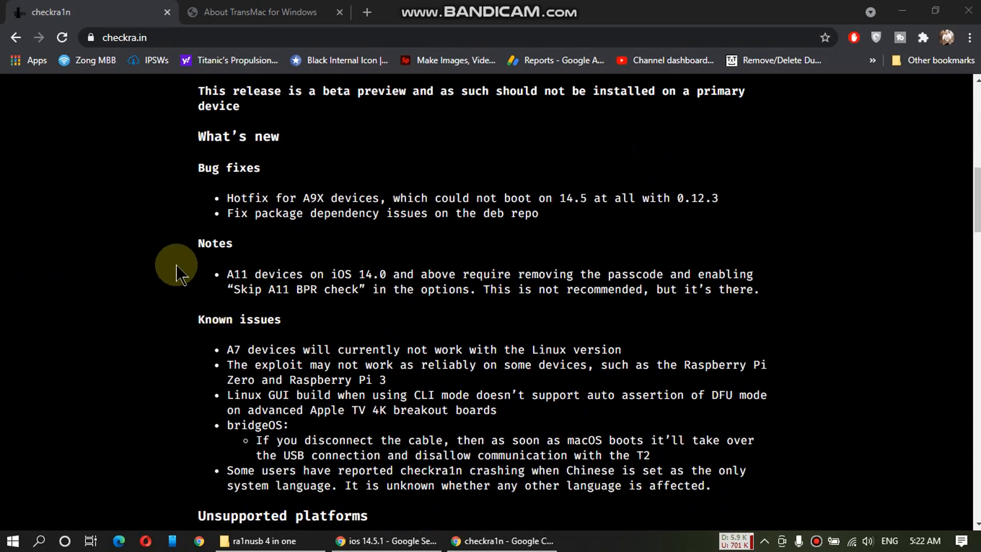
{"action": "mouse_move", "coordinate": [864, 297]}
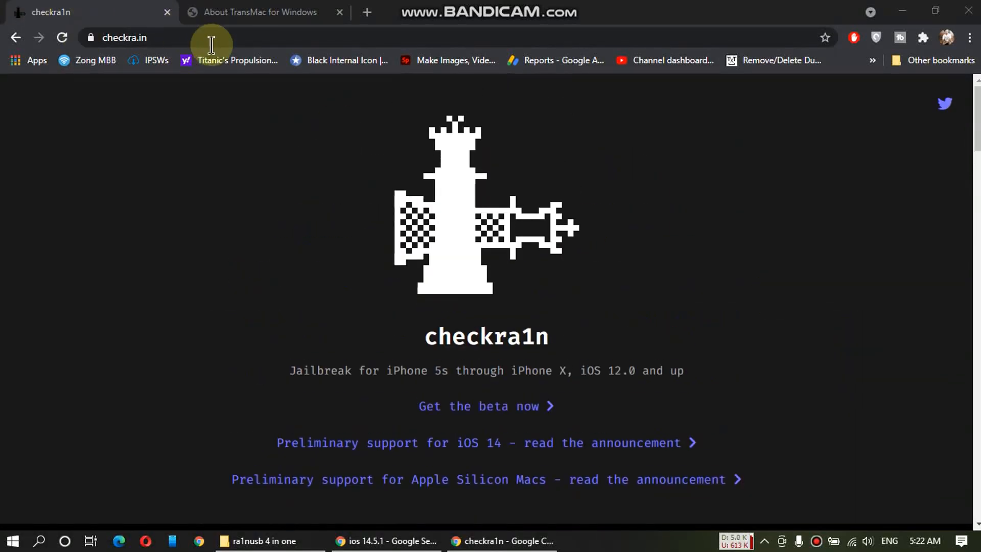
{"action": "left_click", "coordinate": [125, 37]}
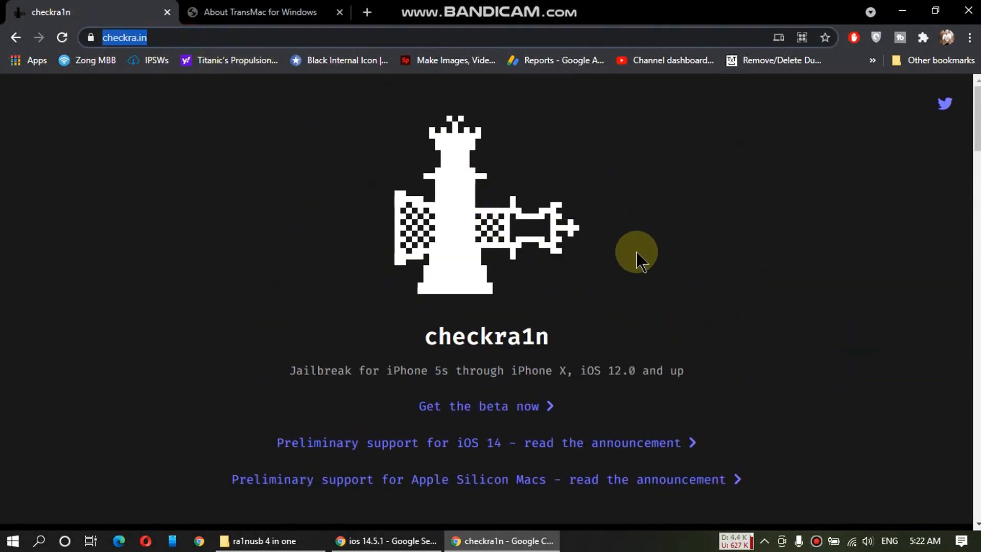
Show the ra1nusb folder's AMD and Intel images, checkra1n archive, balenaEtcher and TransMac
{"action": "left_click", "coordinate": [263, 541]}
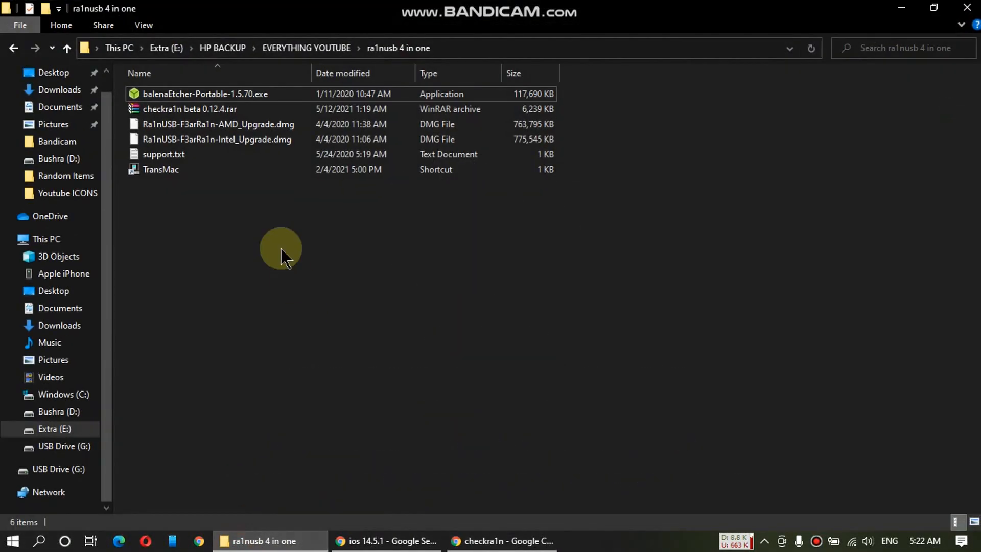
{"action": "mouse_move", "coordinate": [262, 250]}
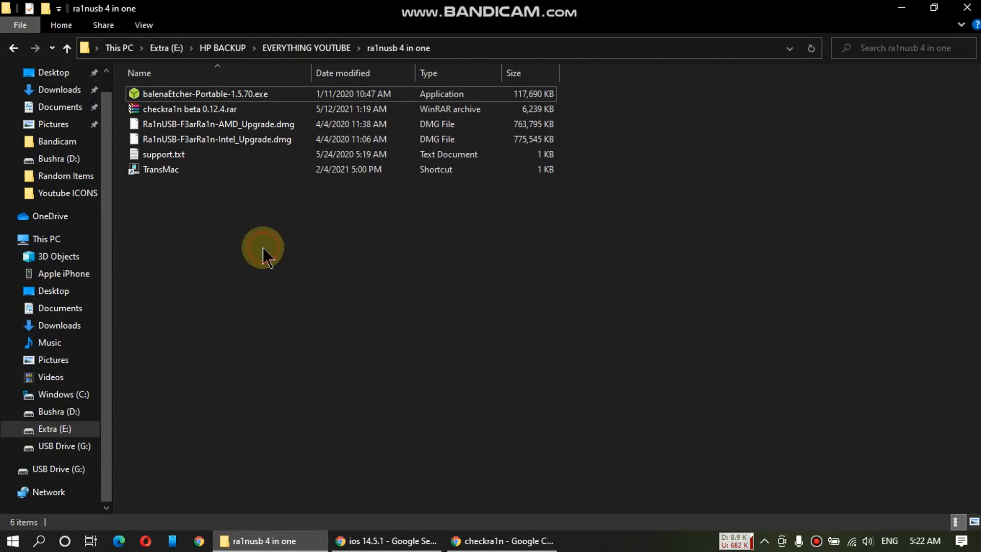
{"action": "mouse_move", "coordinate": [222, 235]}
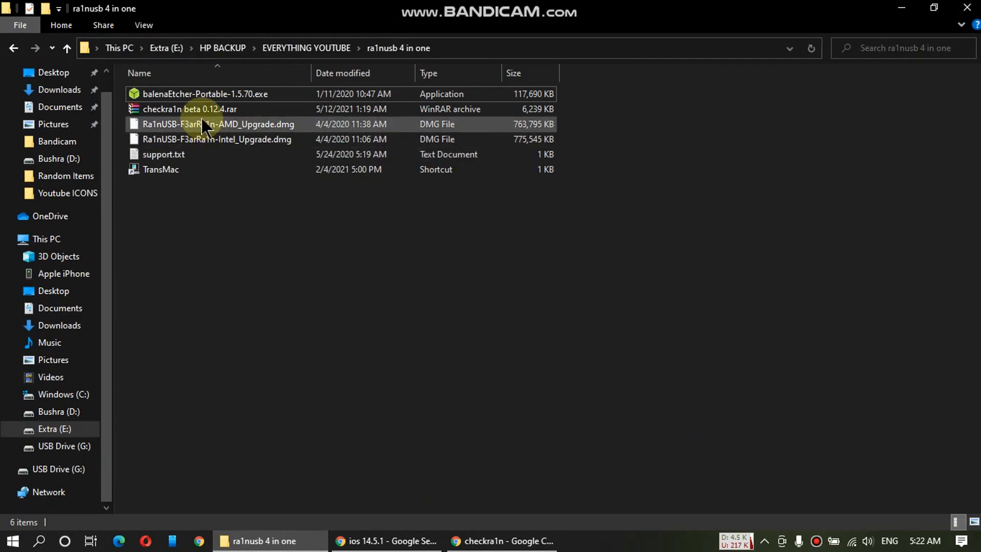
{"action": "left_click", "coordinate": [217, 123]}
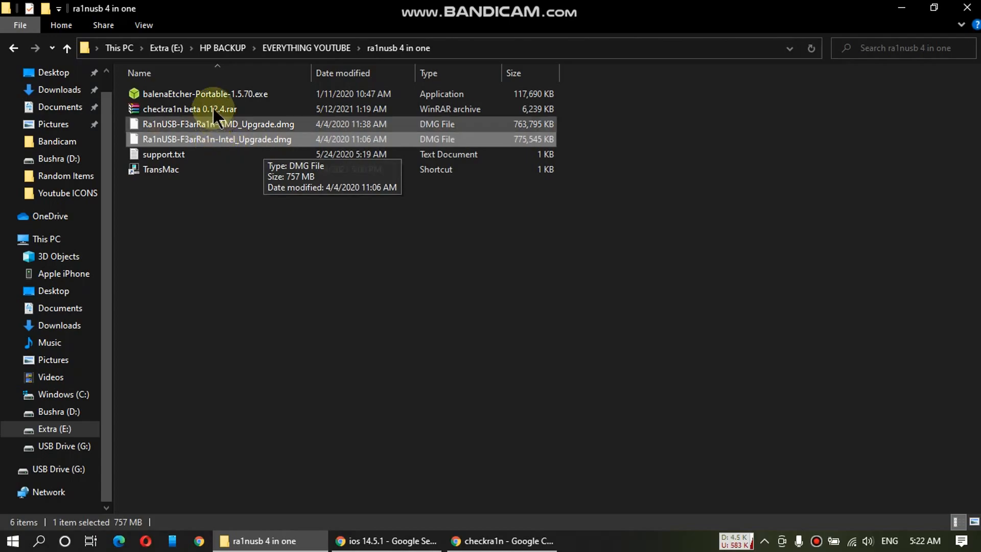
{"action": "left_click", "coordinate": [189, 109]}
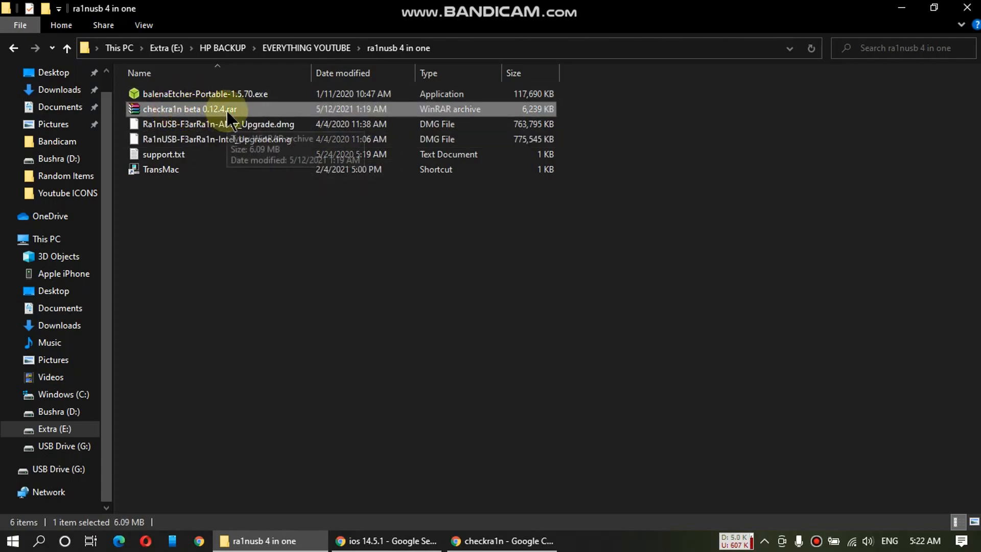
{"action": "left_click", "coordinate": [204, 94]}
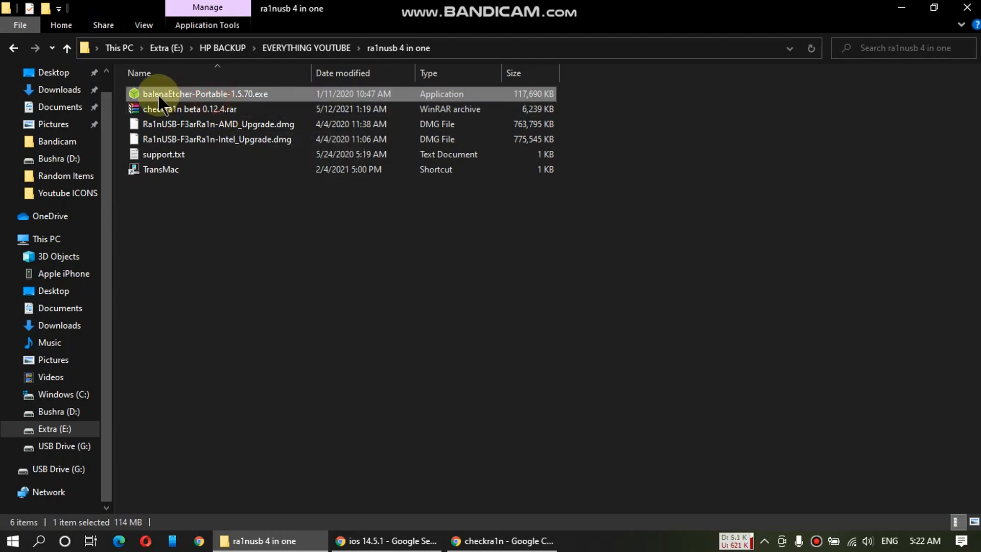
{"action": "left_click", "coordinate": [161, 169]}
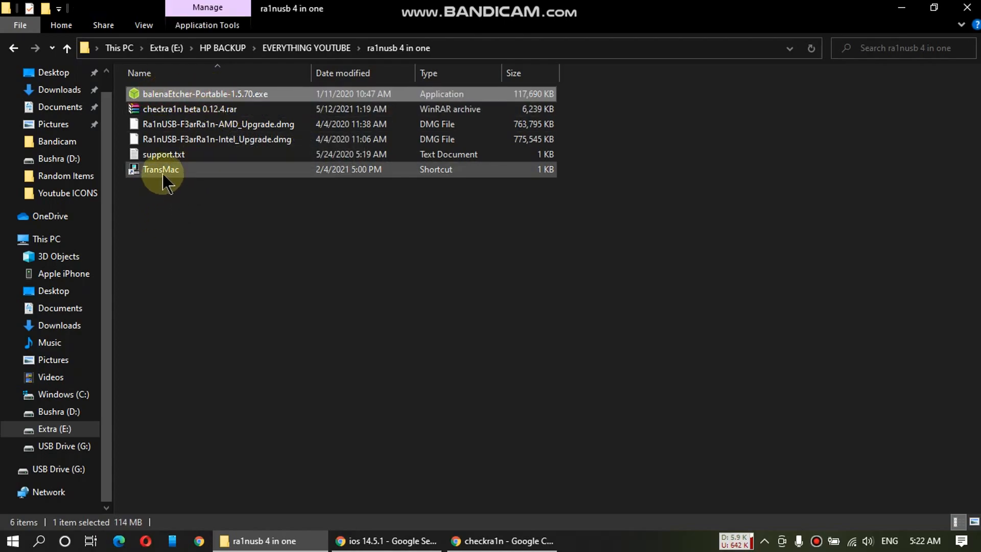
{"action": "left_click", "coordinate": [160, 170]}
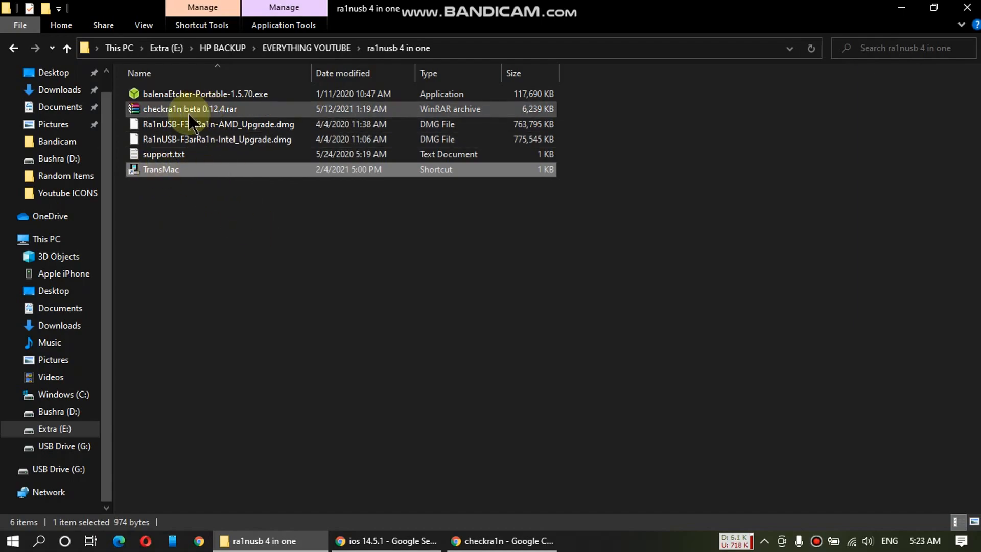
Extract checkra1n beta 0.12.4.rar to its own folder, then select balenaEtcher-Portable-1.5.70.exe
{"action": "right_click", "coordinate": [190, 109]}
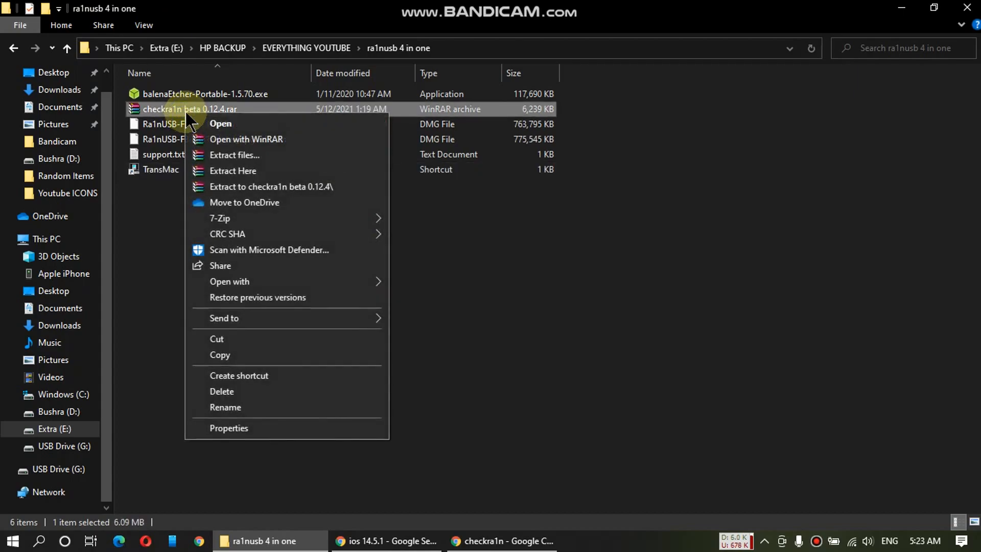
{"action": "mouse_move", "coordinate": [268, 235]}
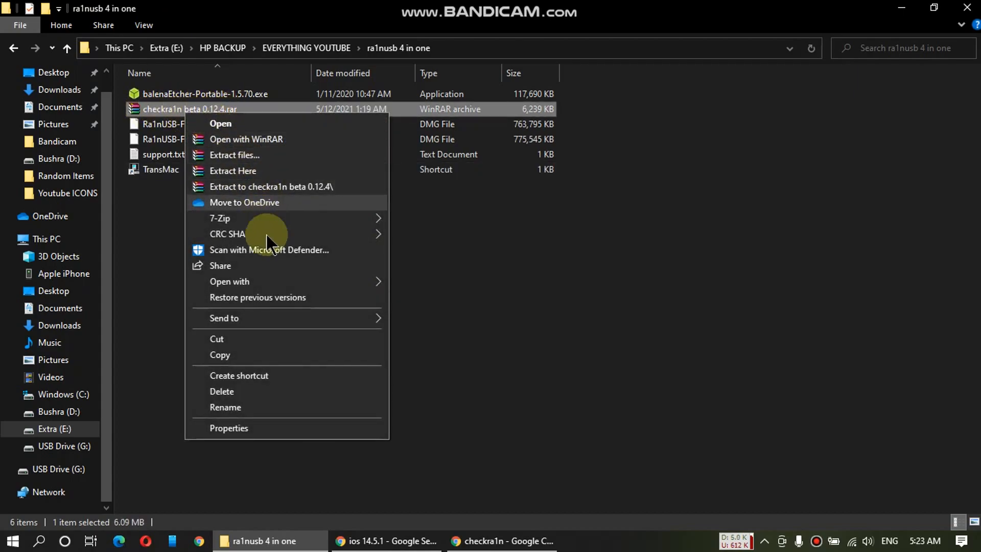
{"action": "mouse_move", "coordinate": [216, 202]}
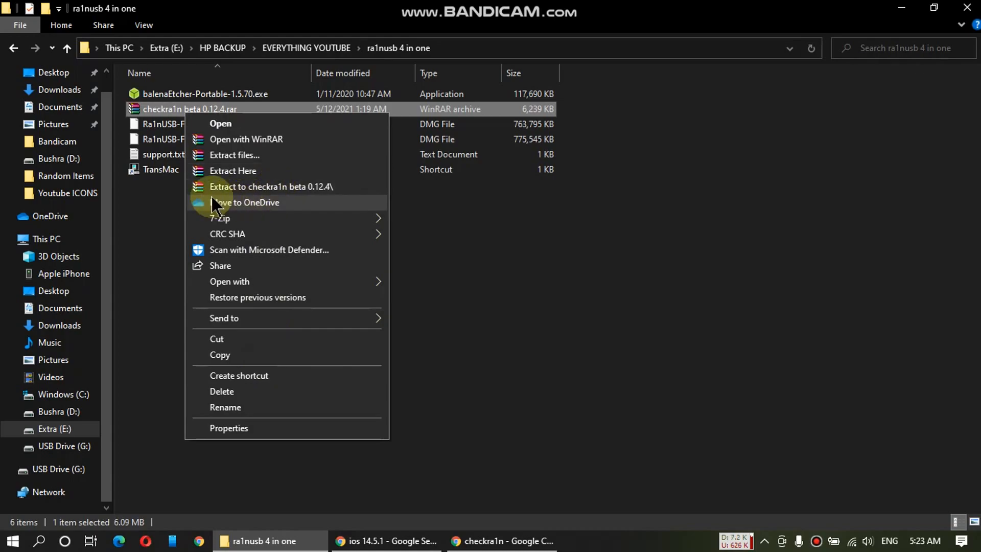
{"action": "left_click", "coordinate": [271, 186]}
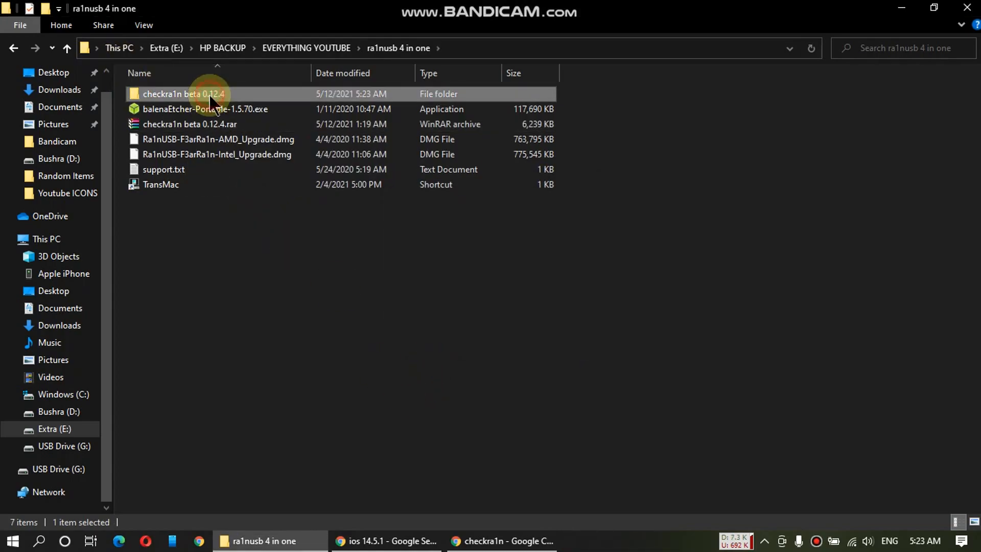
{"action": "left_click", "coordinate": [204, 109]}
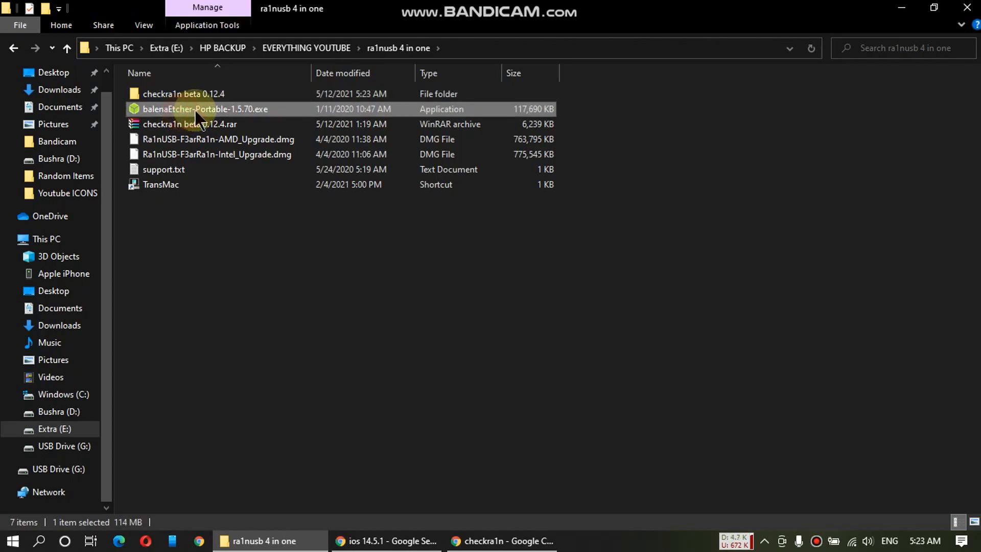
{"action": "right_click", "coordinate": [204, 109]}
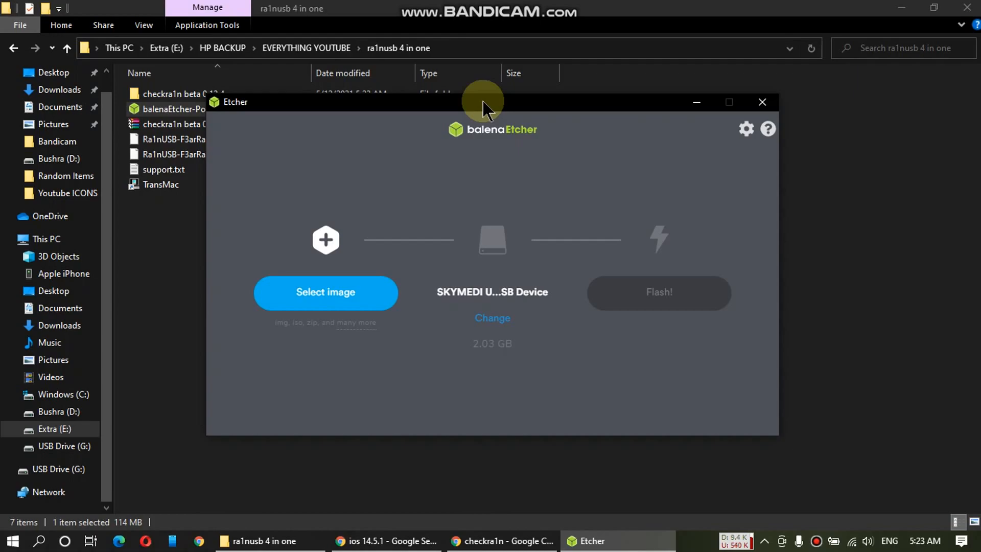
{"action": "mouse_move", "coordinate": [552, 311]}
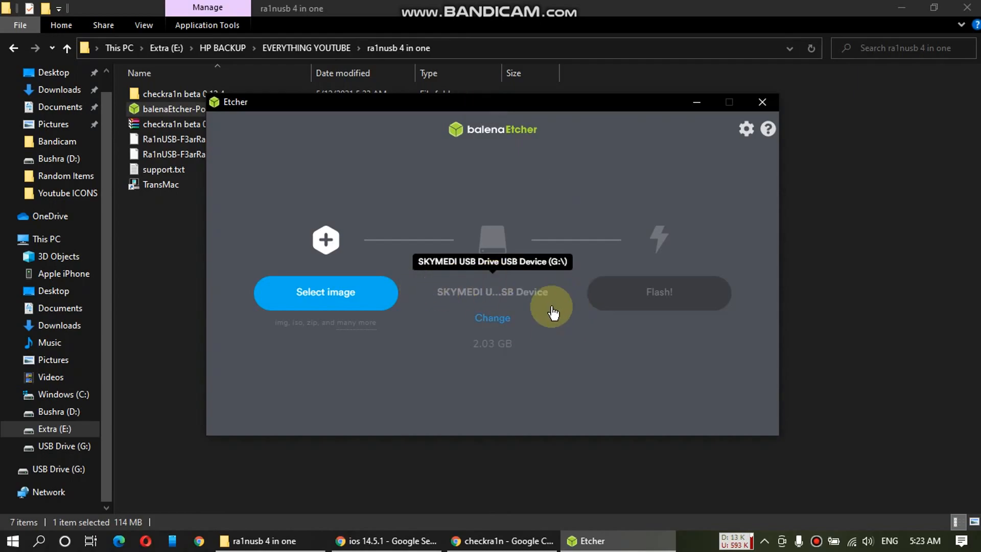
{"action": "mouse_move", "coordinate": [490, 295]}
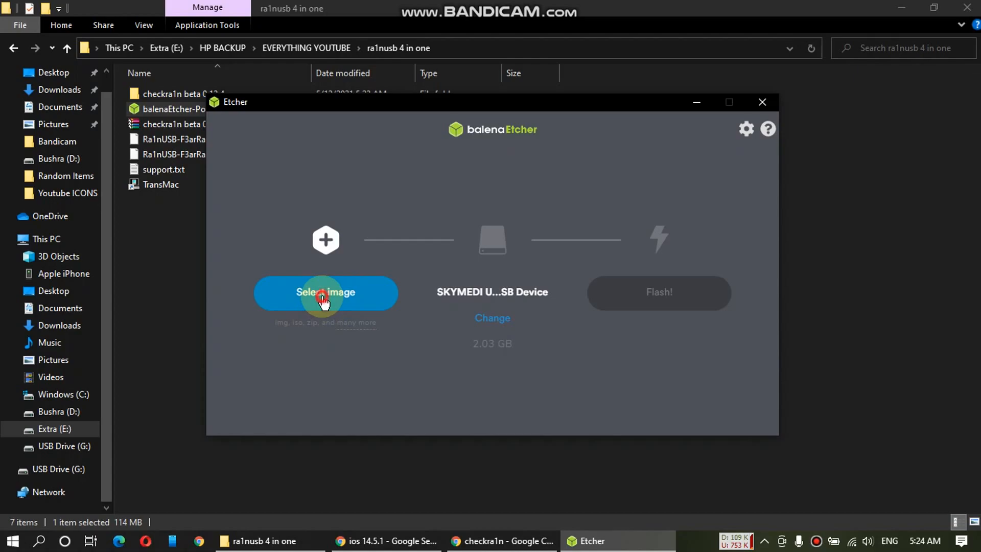
Load Ra1nUSB-F3arRa1n-Intel_Upgrade.dmg as balenaEtcher's source image
{"action": "left_click", "coordinate": [325, 292]}
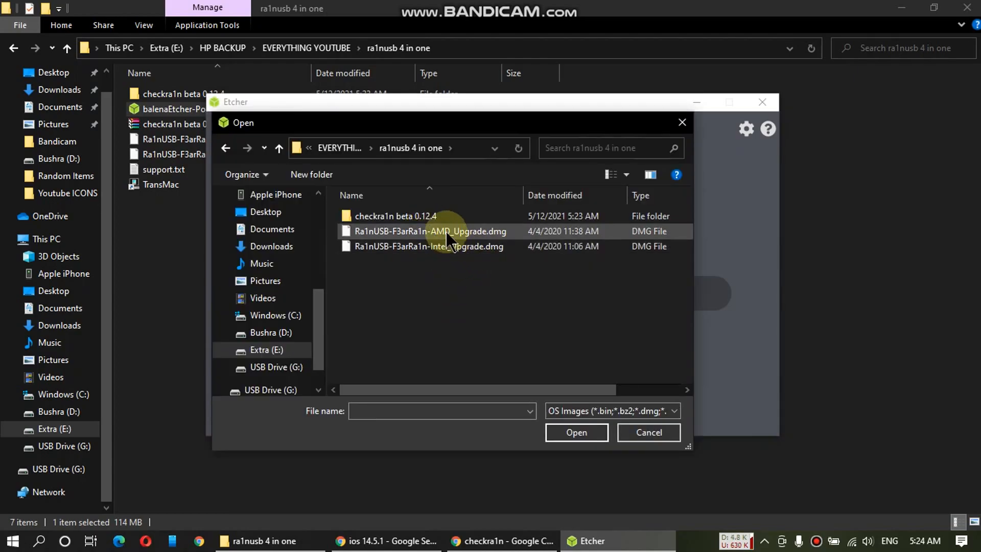
{"action": "left_click", "coordinate": [428, 246]}
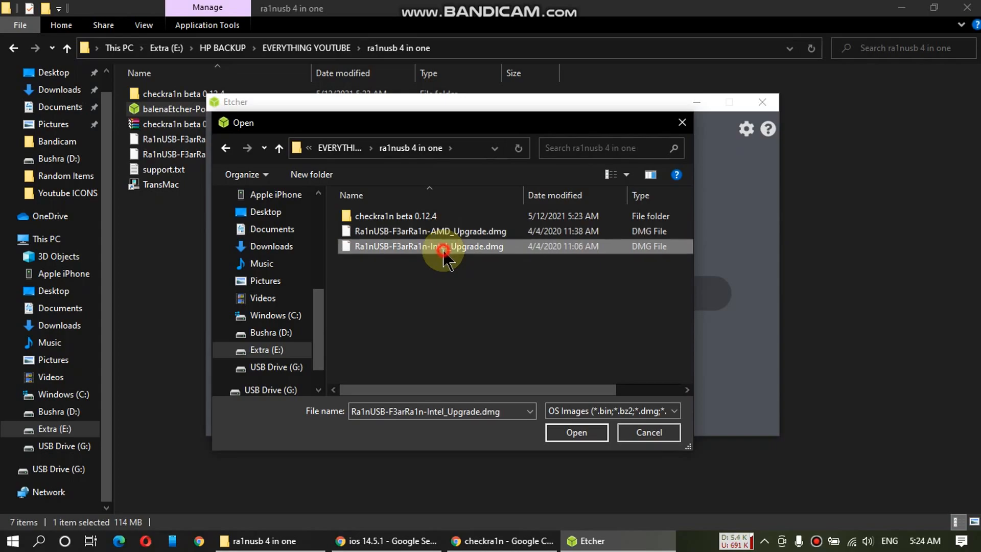
{"action": "left_click", "coordinate": [430, 231]}
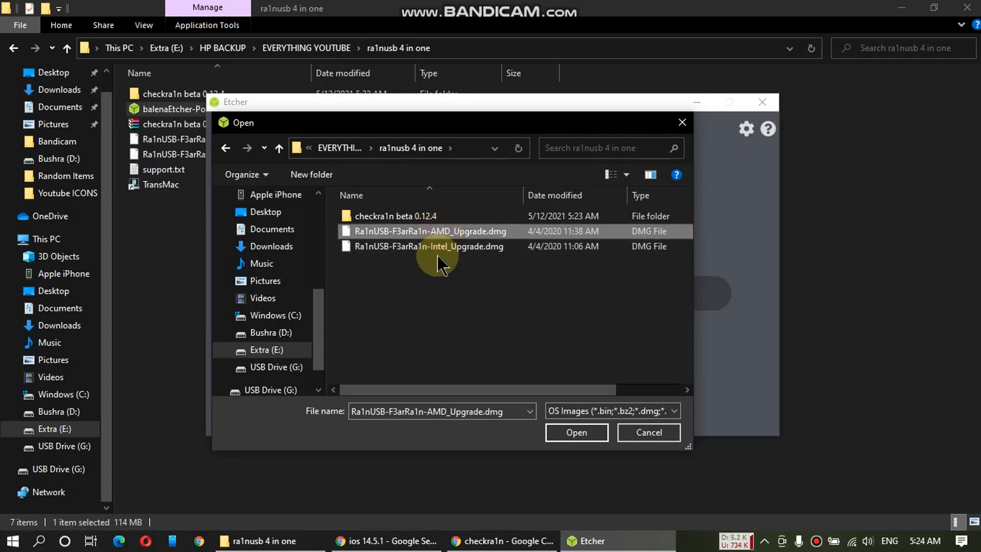
{"action": "left_click", "coordinate": [428, 246]}
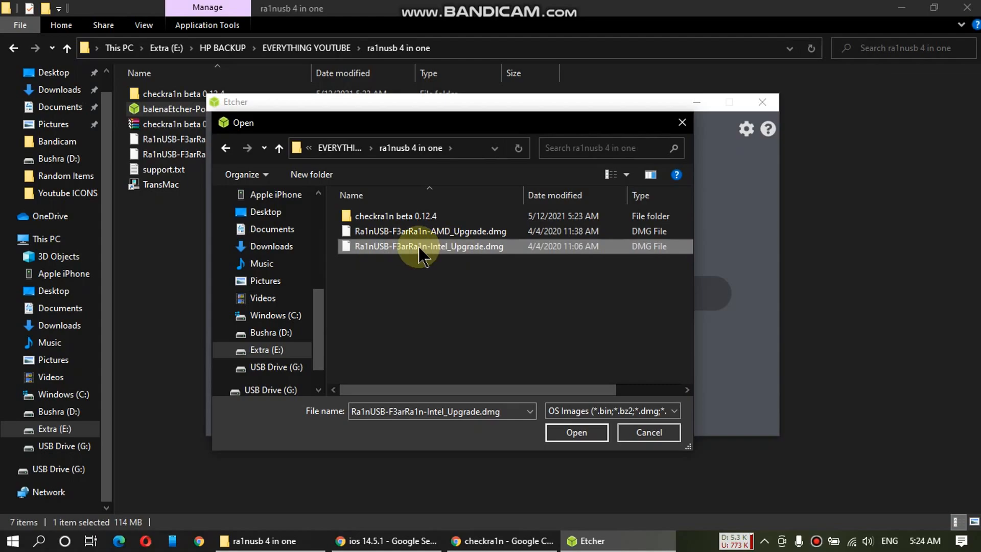
{"action": "mouse_move", "coordinate": [428, 245]}
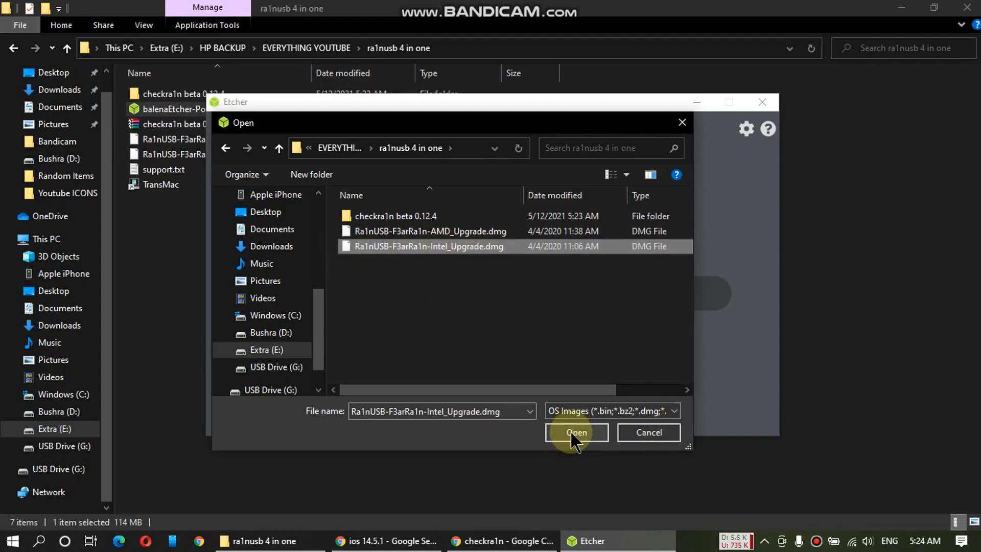
{"action": "left_click", "coordinate": [575, 432]}
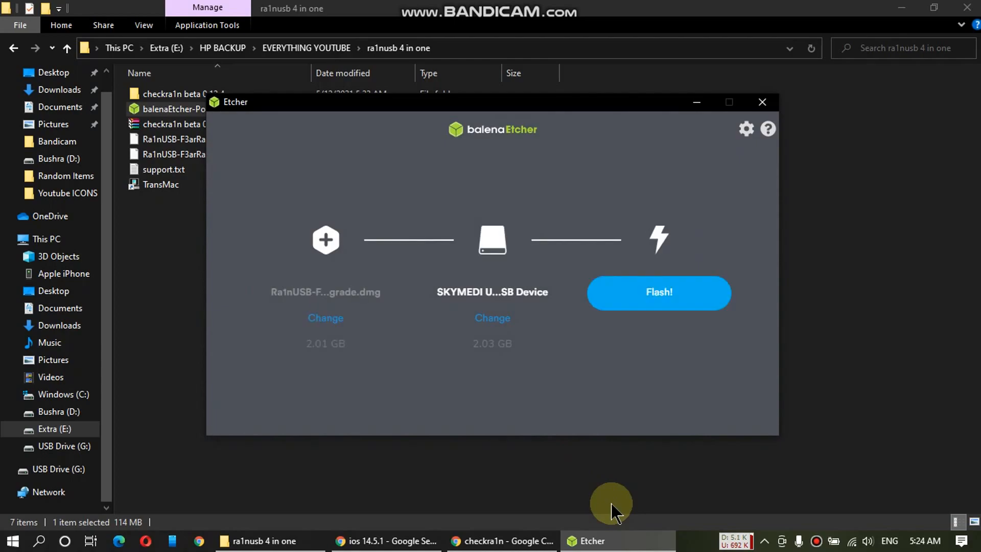
{"action": "mouse_move", "coordinate": [682, 329]}
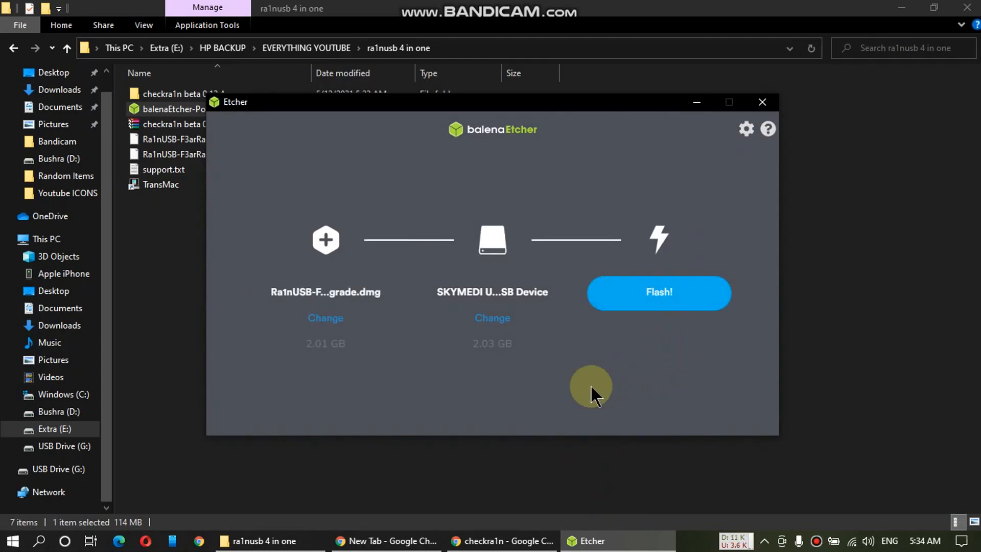
Flash the Intel image to the USB drive, then close Etcher after success
{"action": "left_click", "coordinate": [658, 292]}
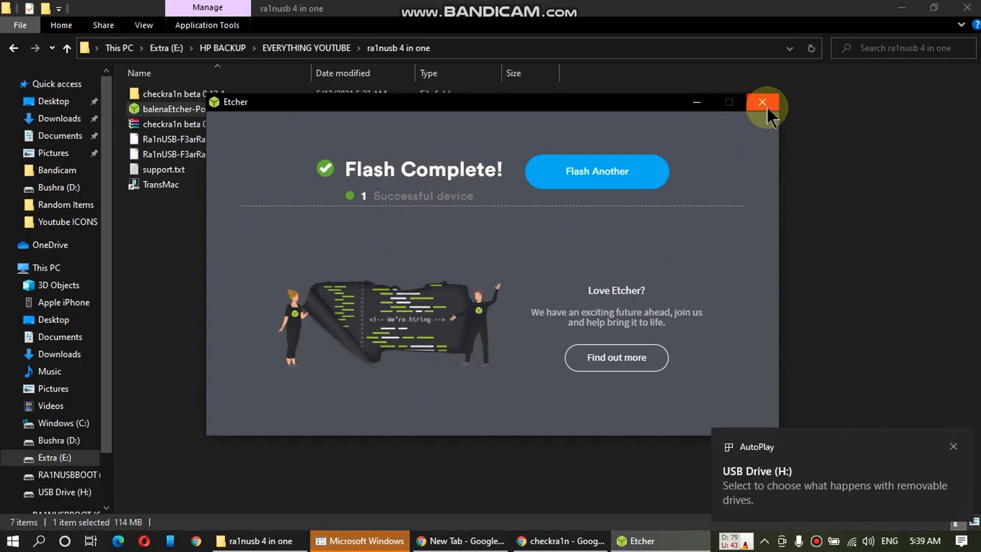
{"action": "left_click", "coordinate": [762, 102]}
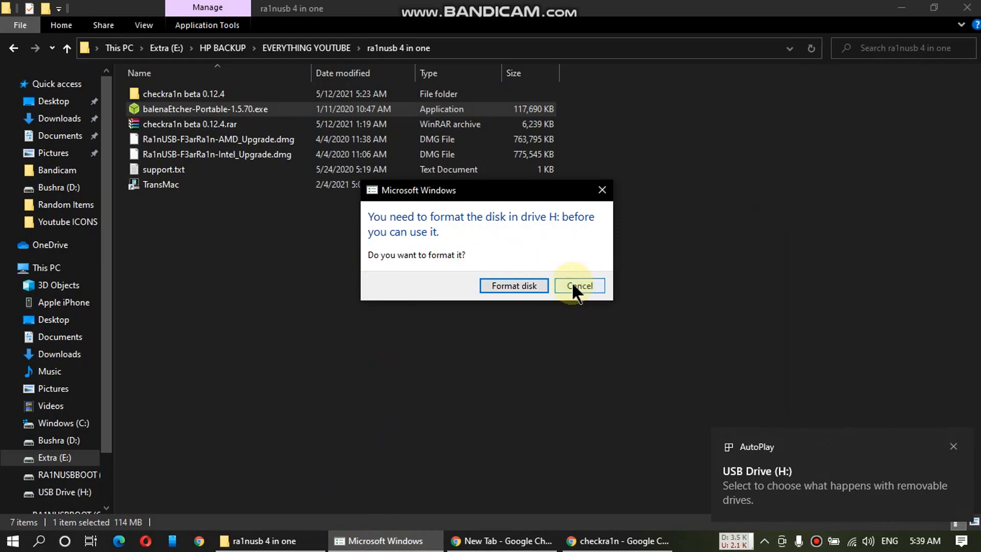
Cancel the format-disk prompt and switch to the browser's TransMac page
{"action": "left_click", "coordinate": [577, 285]}
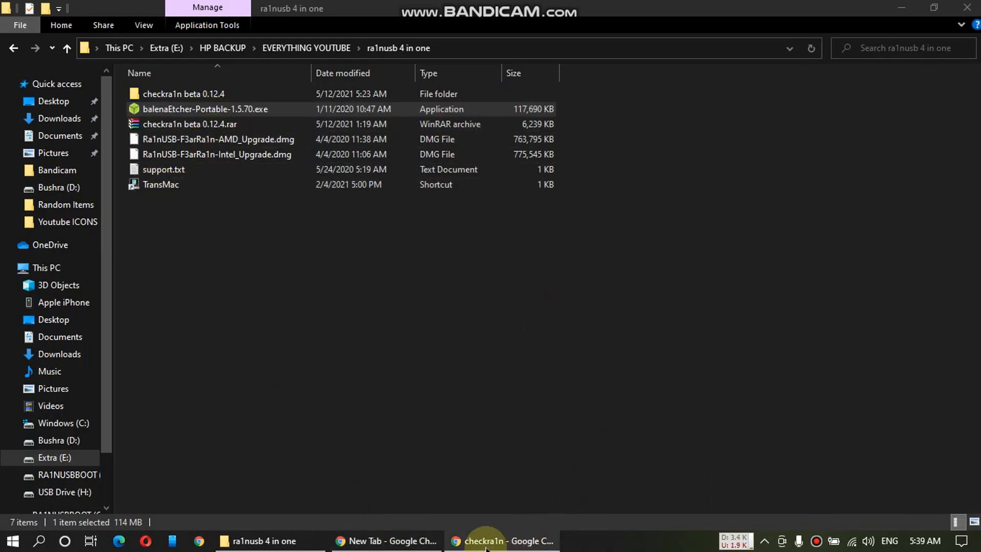
{"action": "left_click", "coordinate": [507, 545]}
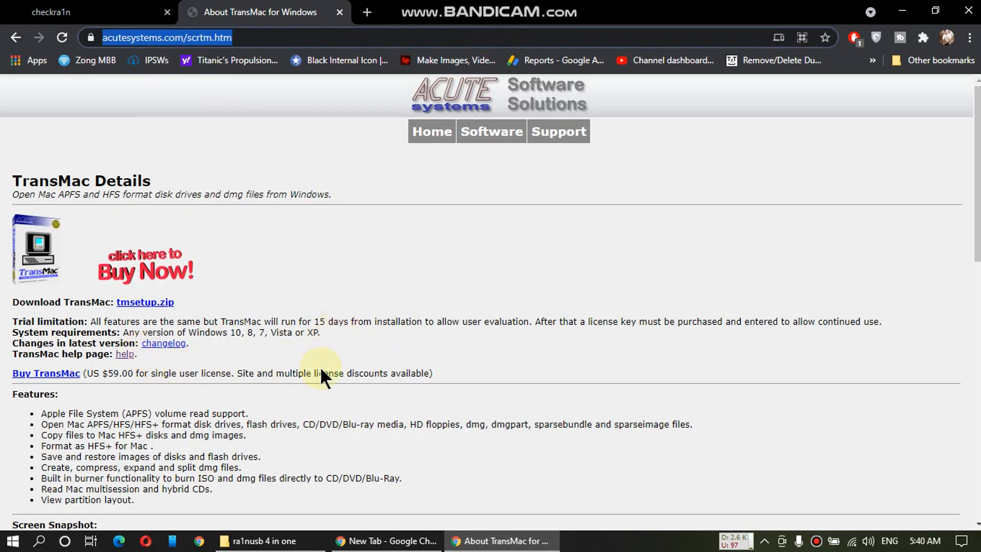
Launch TransMac as administrator from the ra1nusb 4 in one folder
{"action": "left_click", "coordinate": [262, 540]}
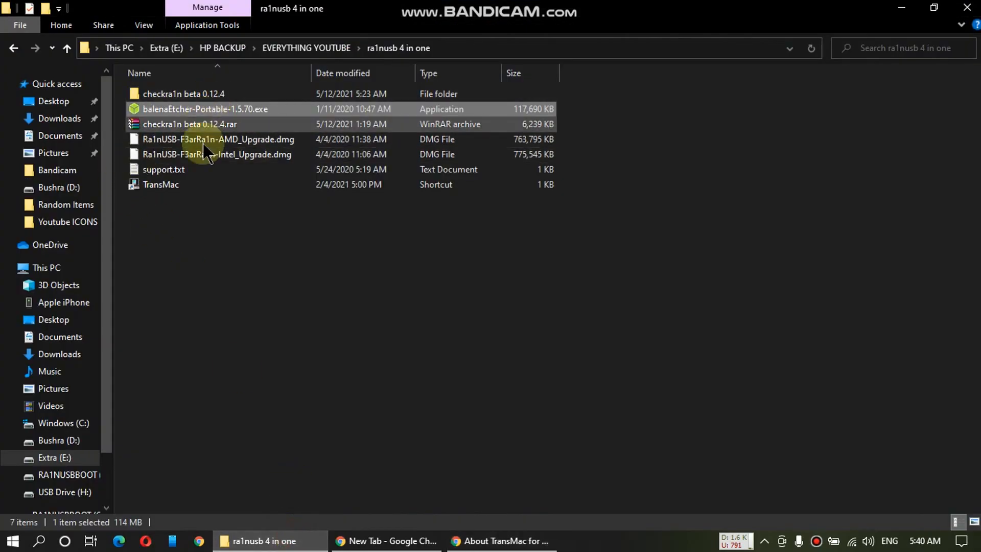
{"action": "right_click", "coordinate": [161, 184]}
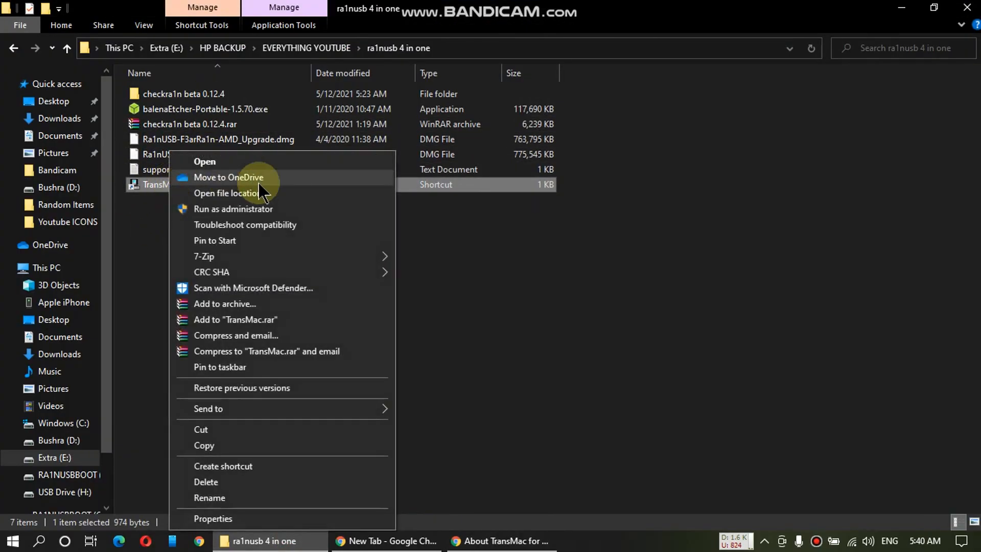
{"action": "left_click", "coordinate": [233, 208]}
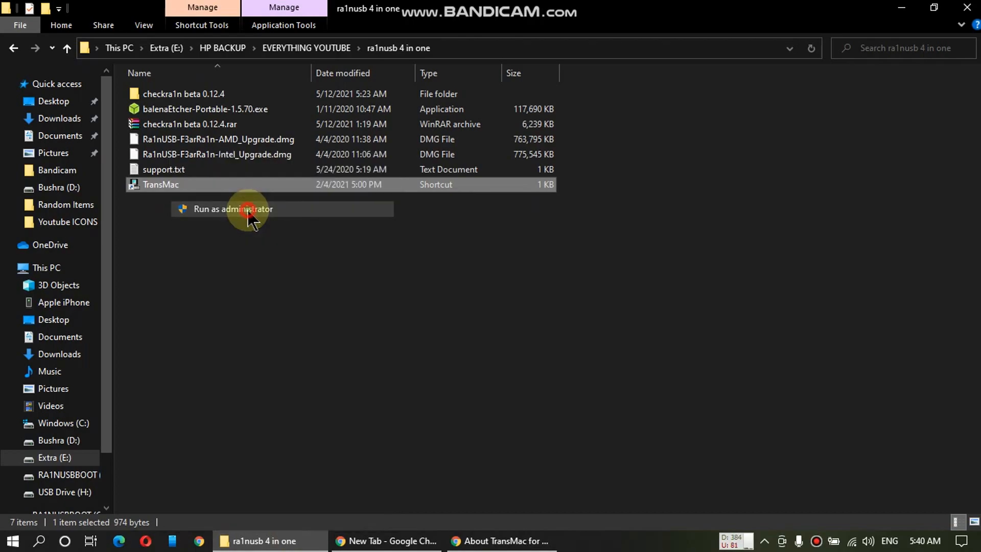
{"action": "left_click", "coordinate": [232, 209]}
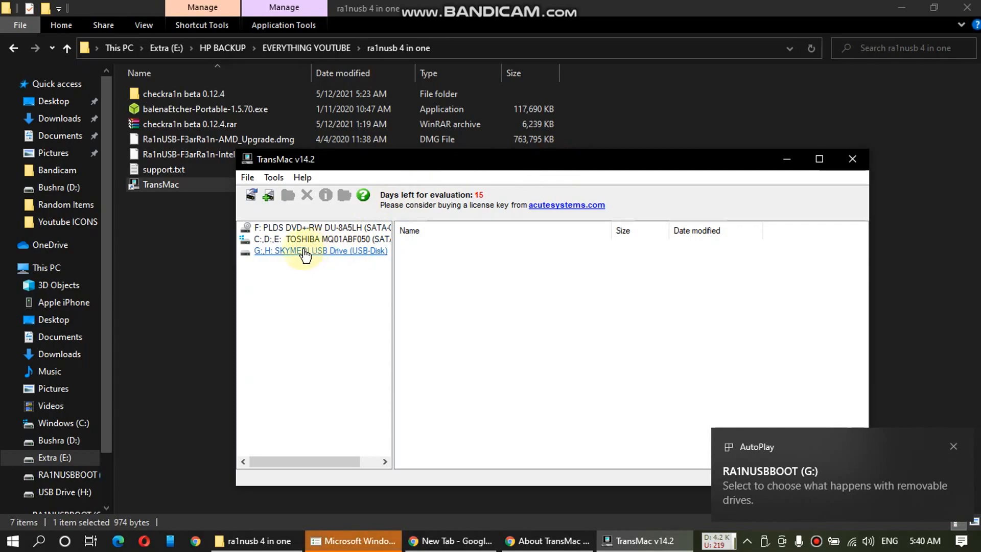
Open the SKYMEDI drive's Ra1nUSB volume and delete 0.9.6.app's Contents folder
{"action": "left_click", "coordinate": [319, 250]}
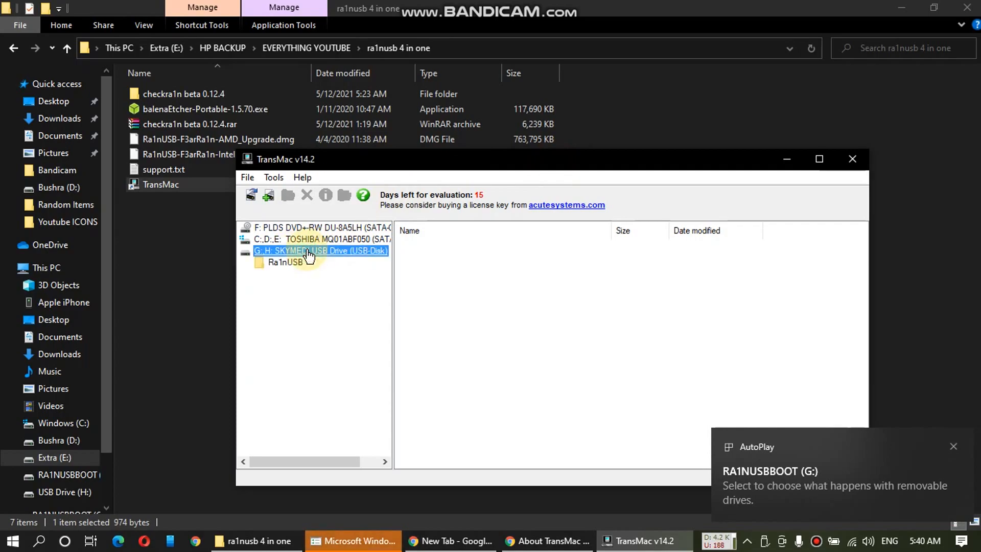
{"action": "left_click", "coordinate": [285, 262]}
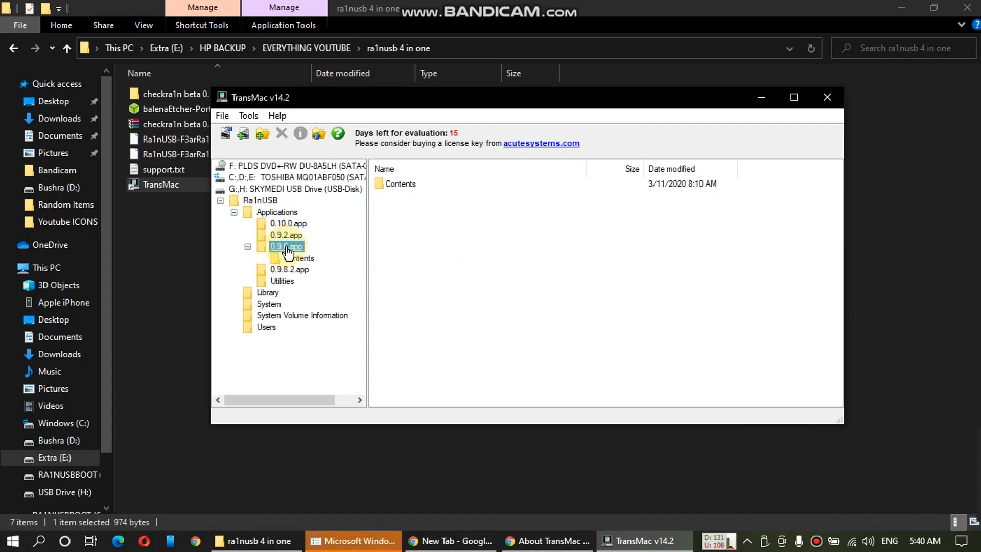
{"action": "left_click", "coordinate": [286, 245]}
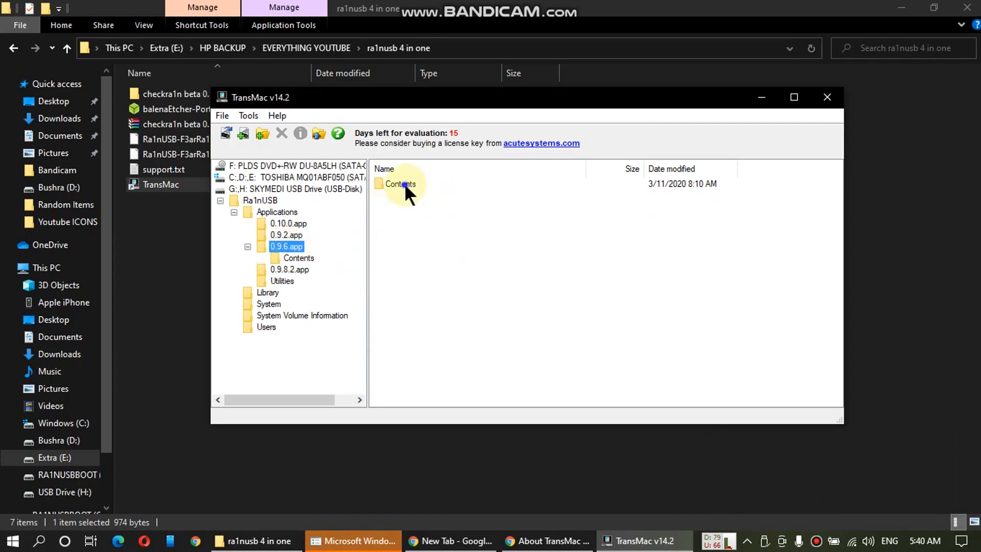
{"action": "right_click", "coordinate": [399, 184]}
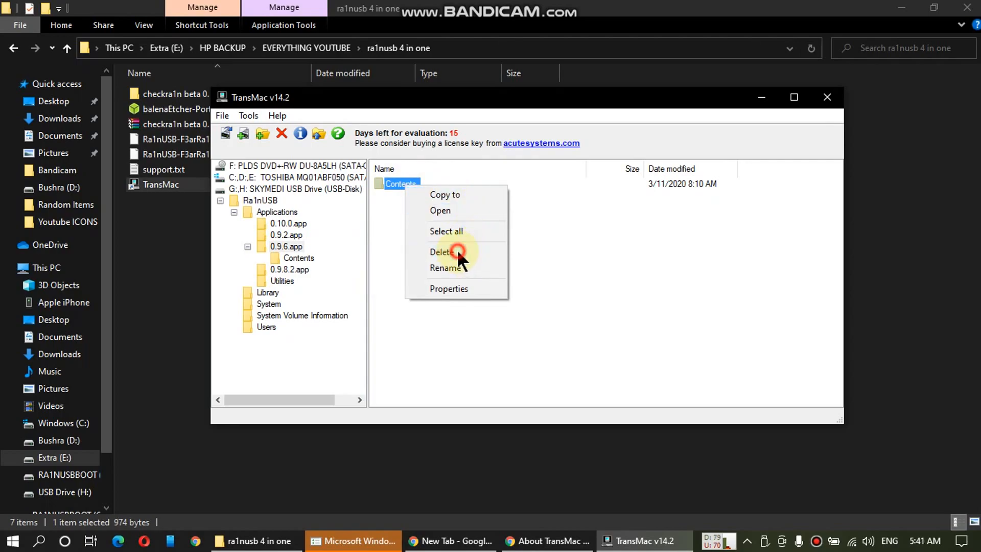
{"action": "left_click", "coordinate": [505, 312]}
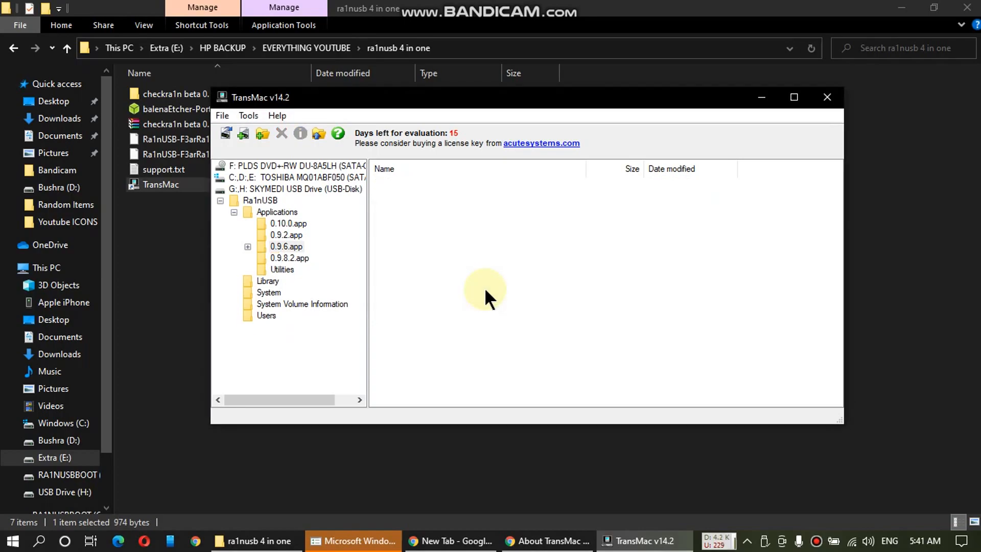
{"action": "left_click", "coordinate": [289, 258]}
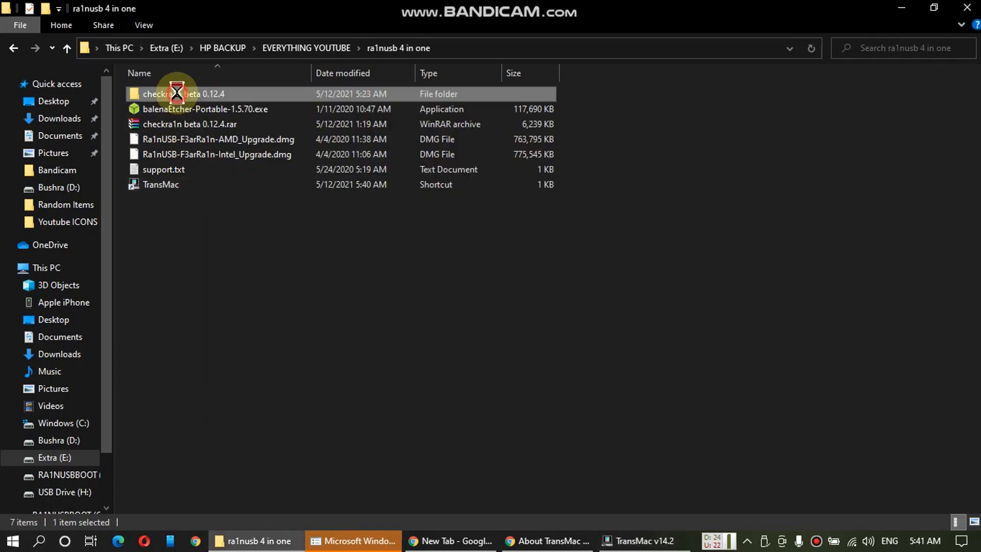
Open checkra1n beta 0.12.4 and checkra1n.app, selecting its Contents folder
{"action": "double_click", "coordinate": [175, 94]}
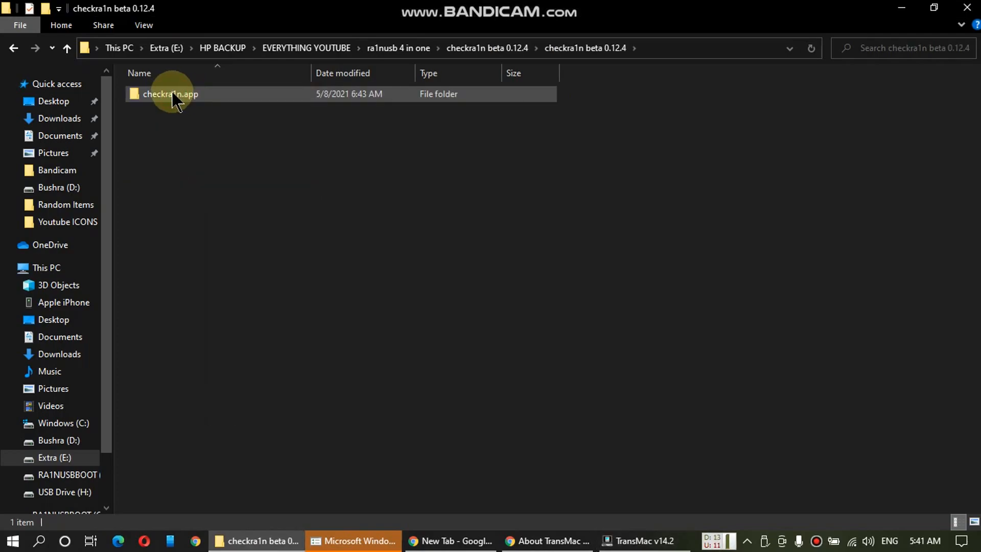
{"action": "double_click", "coordinate": [170, 94]}
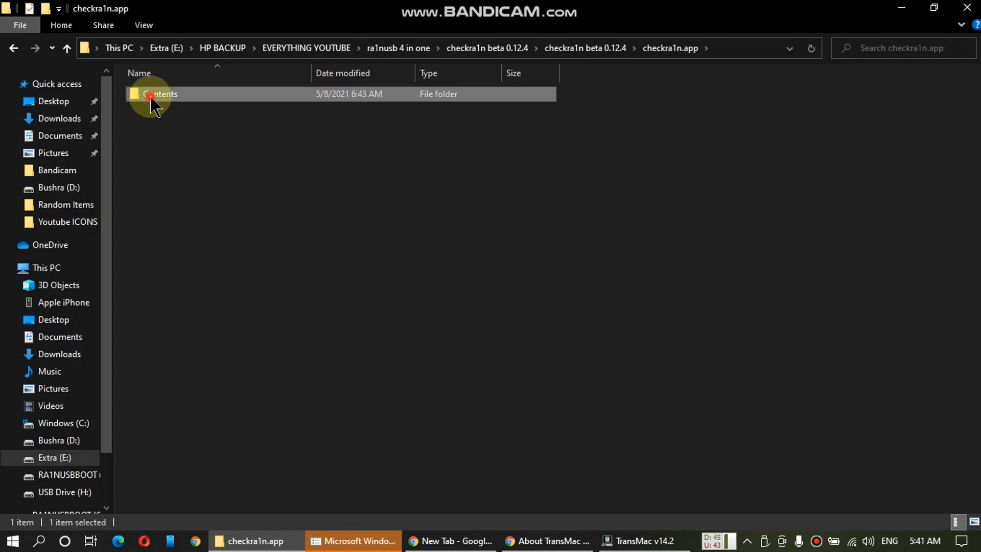
{"action": "left_click", "coordinate": [155, 94]}
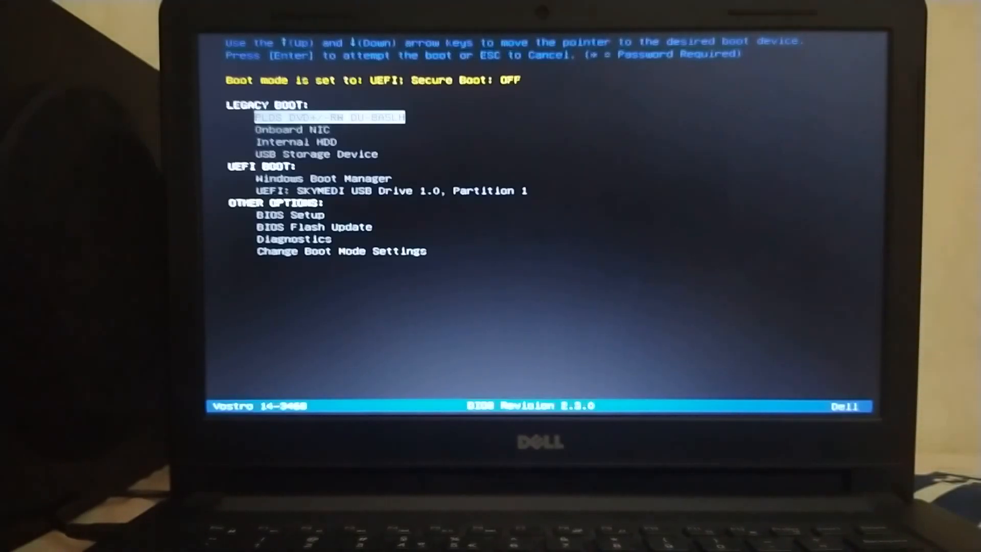
Move through the F12 boot menu to the USB drive entry
{"action": "key", "text": "down"}
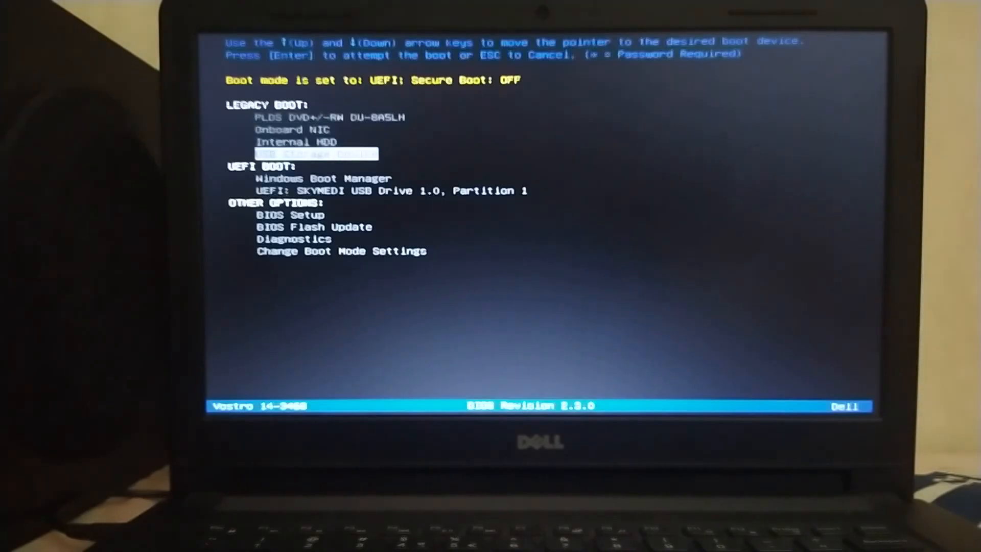
{"action": "key", "text": "Up"}
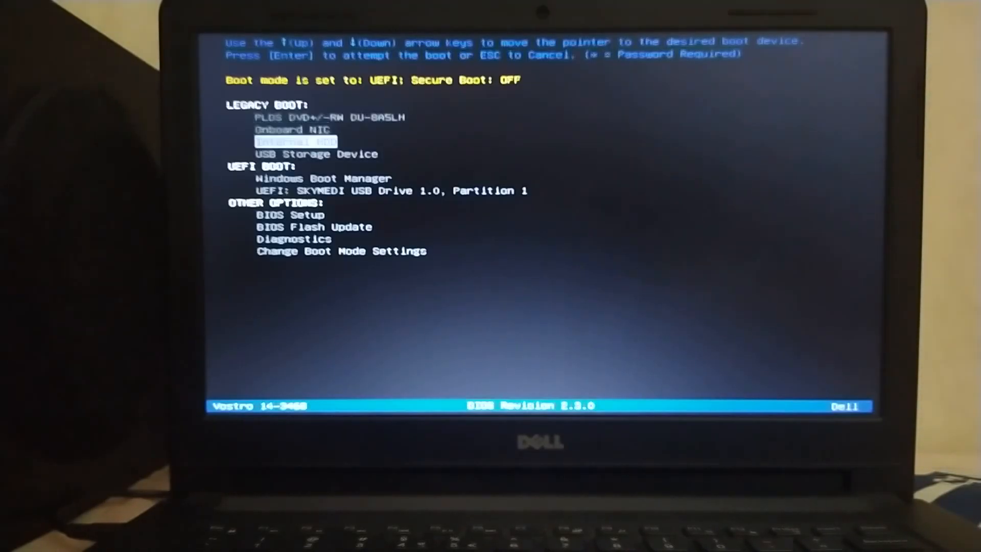
{"action": "key", "text": "Down"}
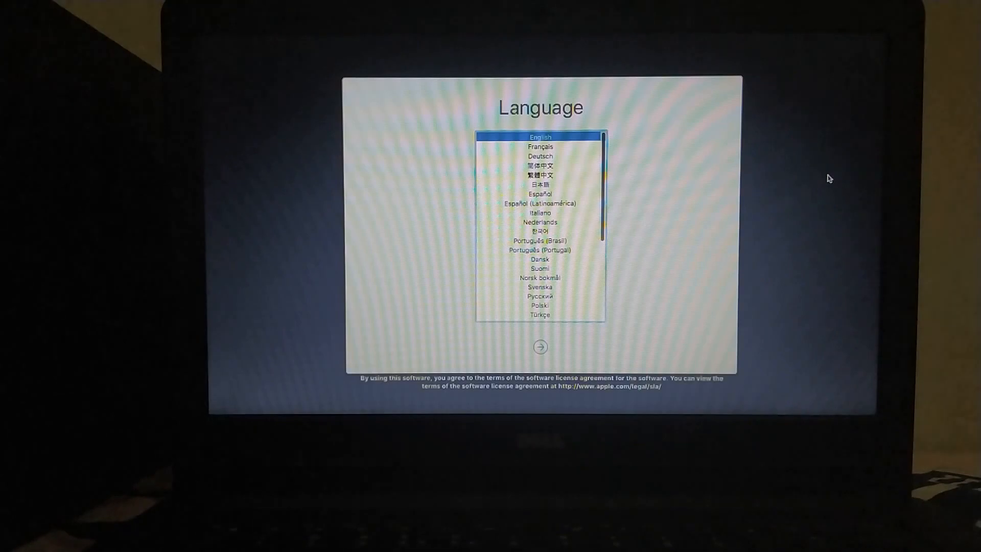
Keep English, pass the Ra1nUSB welcome screen, and bring up a Terminal window
{"action": "left_click", "coordinate": [540, 347]}
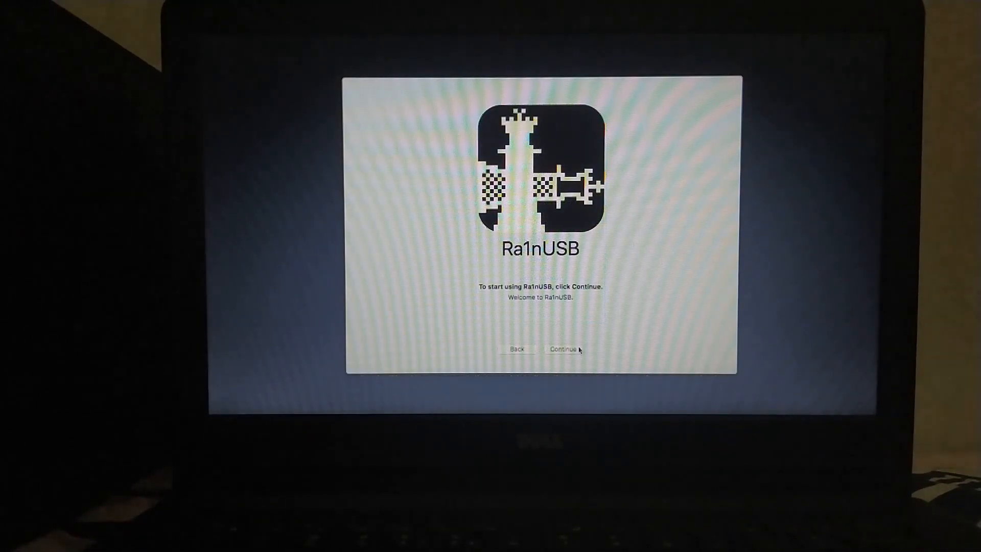
{"action": "left_click", "coordinate": [563, 348]}
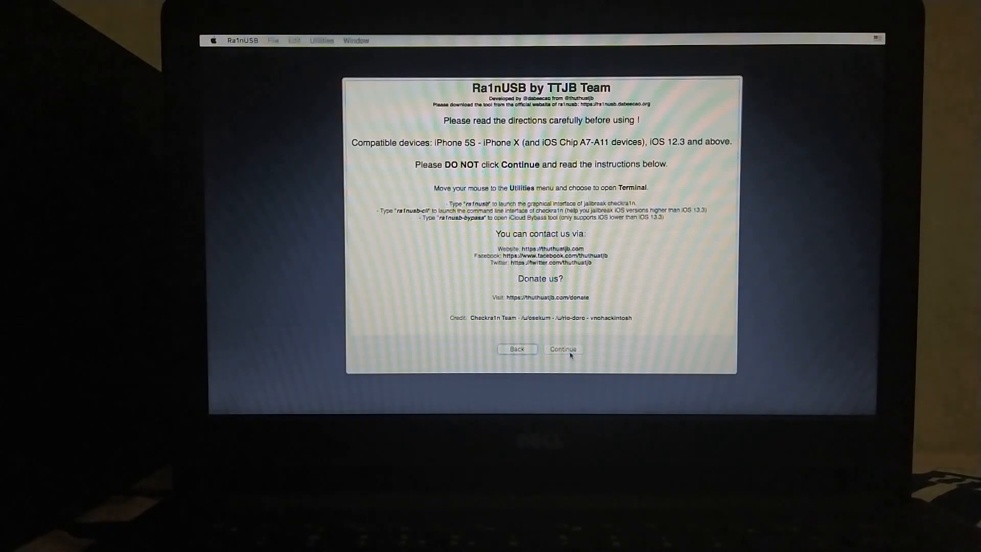
{"action": "mouse_move", "coordinate": [544, 45]}
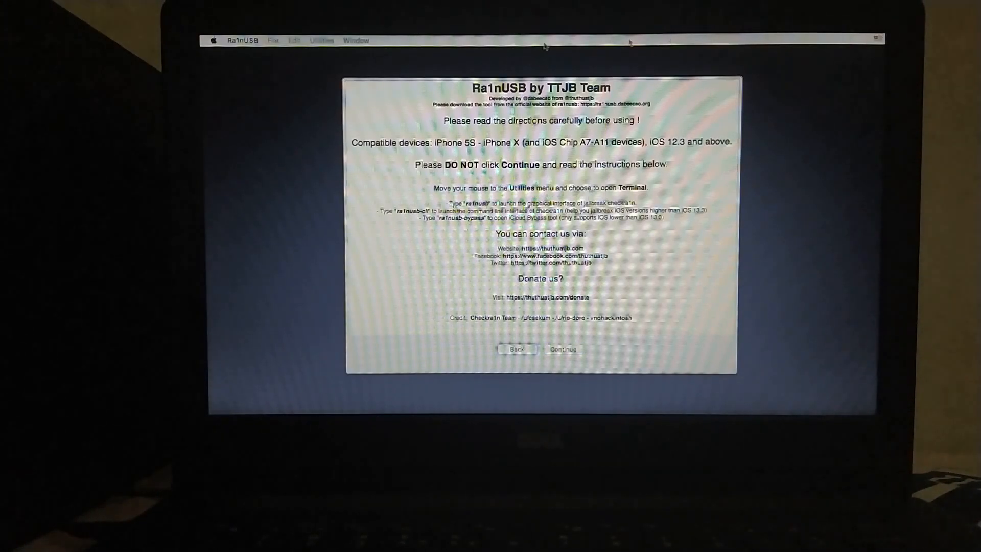
{"action": "left_click", "coordinate": [323, 40]}
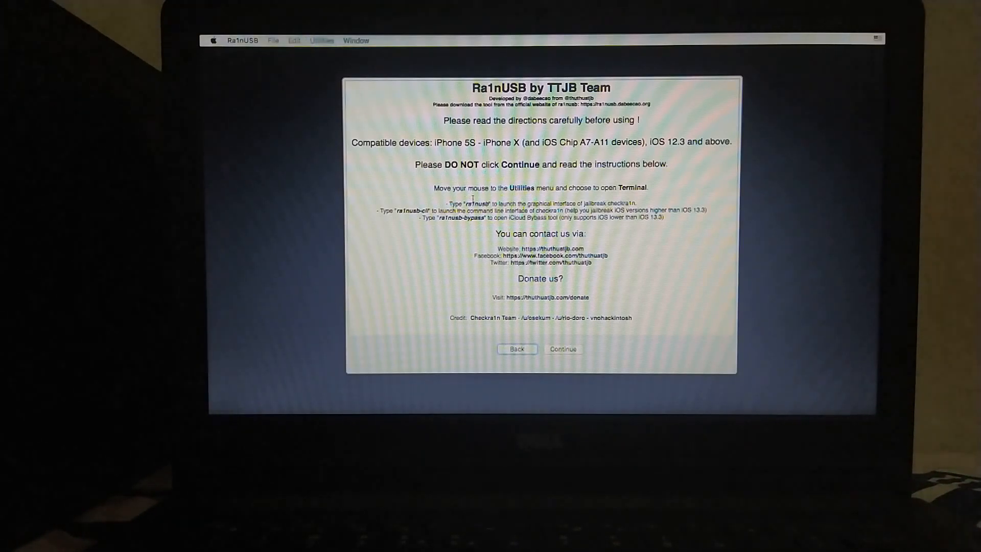
{"action": "left_click", "coordinate": [322, 40]}
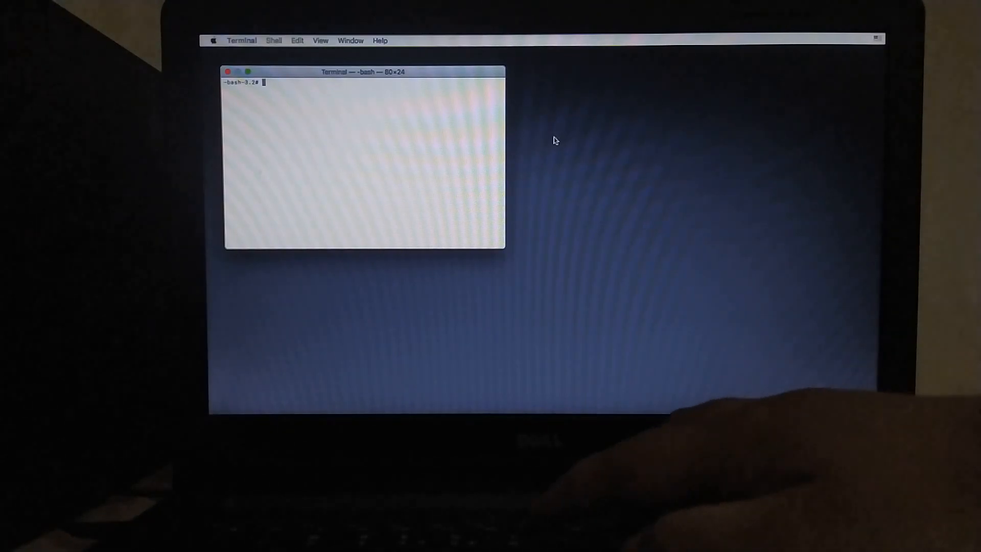
Begin typing the command that launches checkra1n in Terminal
{"action": "type", "text": "c"}
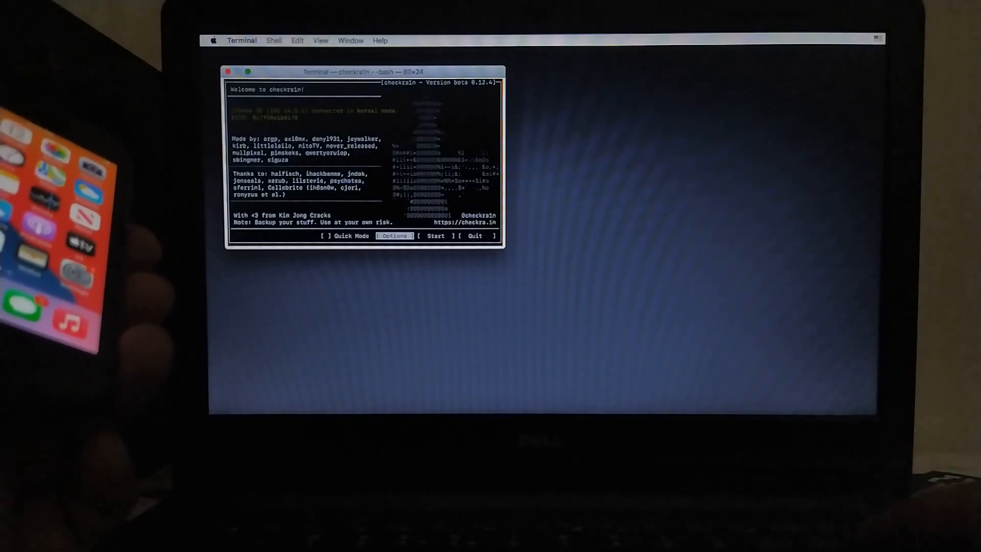
{"action": "left_click", "coordinate": [393, 236]}
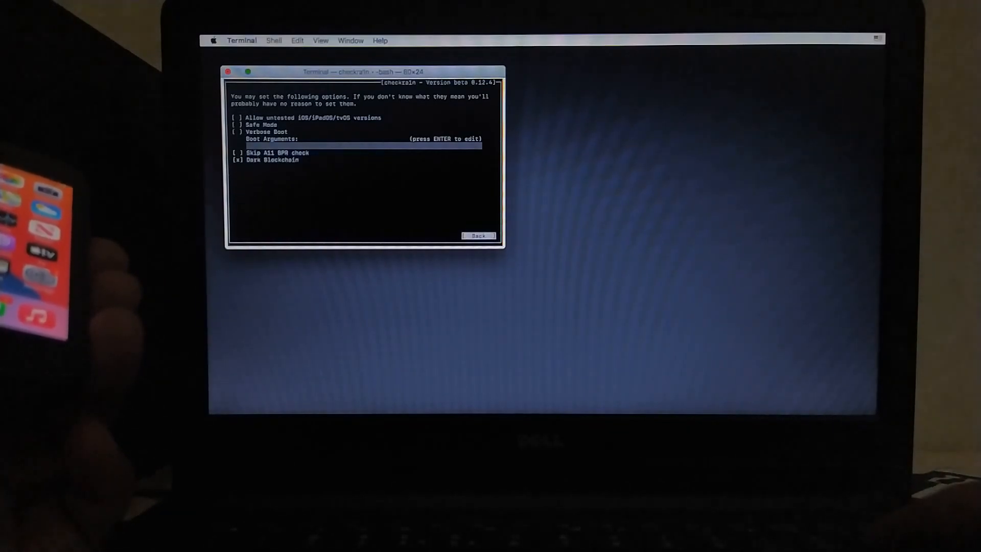
{"action": "left_click", "coordinate": [478, 236]}
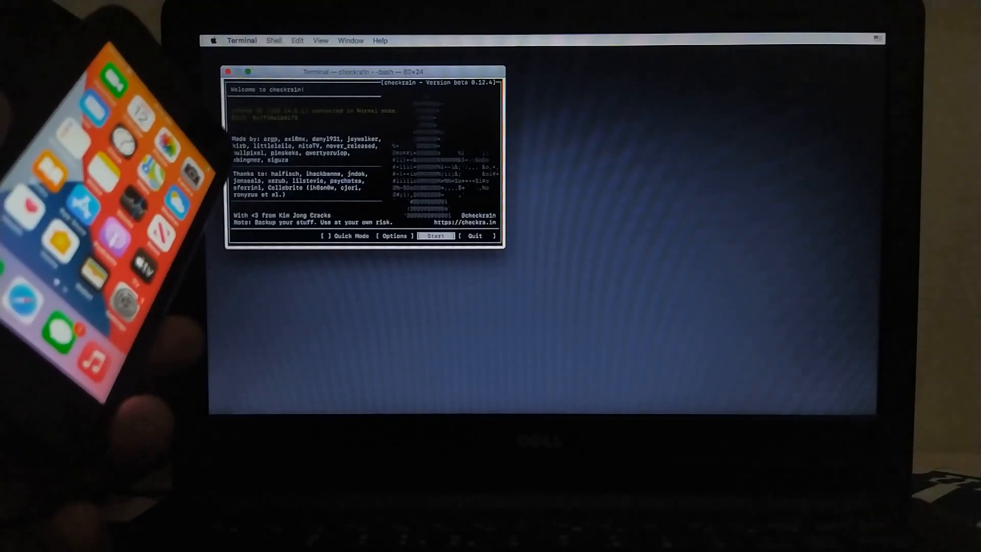
Start the checkra1n jailbreak and confirm the DFU explanation so the iPhone enters recovery mode
{"action": "left_click", "coordinate": [435, 236]}
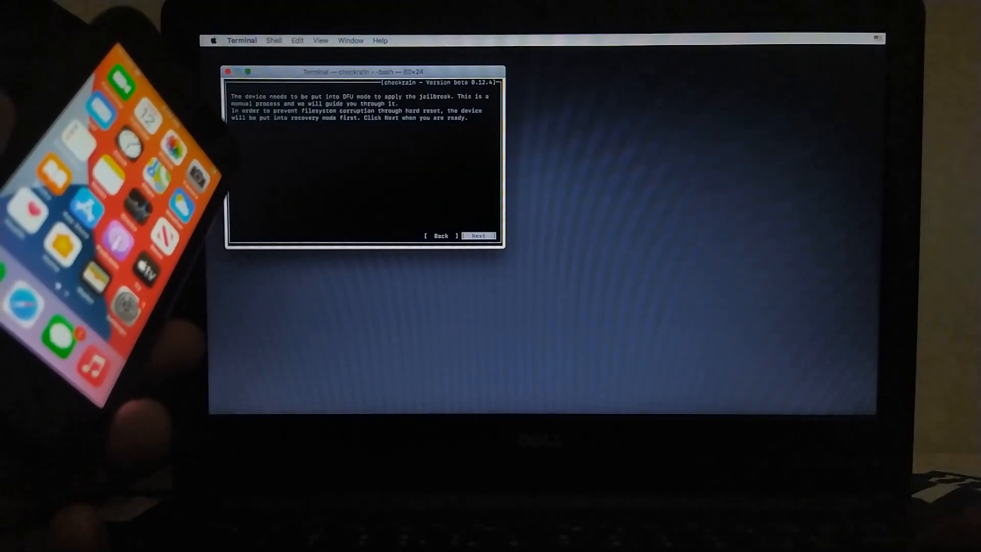
{"action": "left_click", "coordinate": [478, 236]}
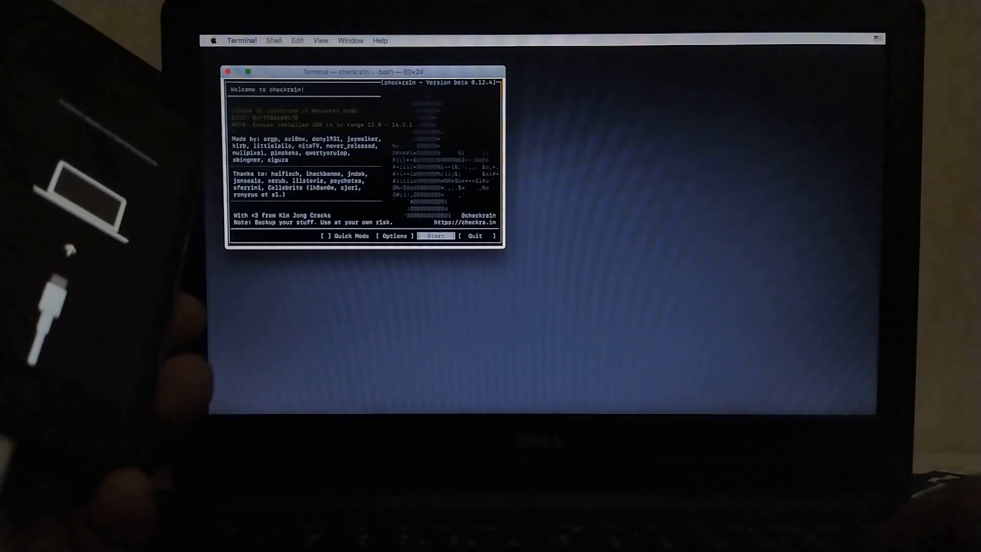
Begin the DFU walkthrough, then run the jailbreak once DFU mode succeeds
{"action": "left_click", "coordinate": [435, 236]}
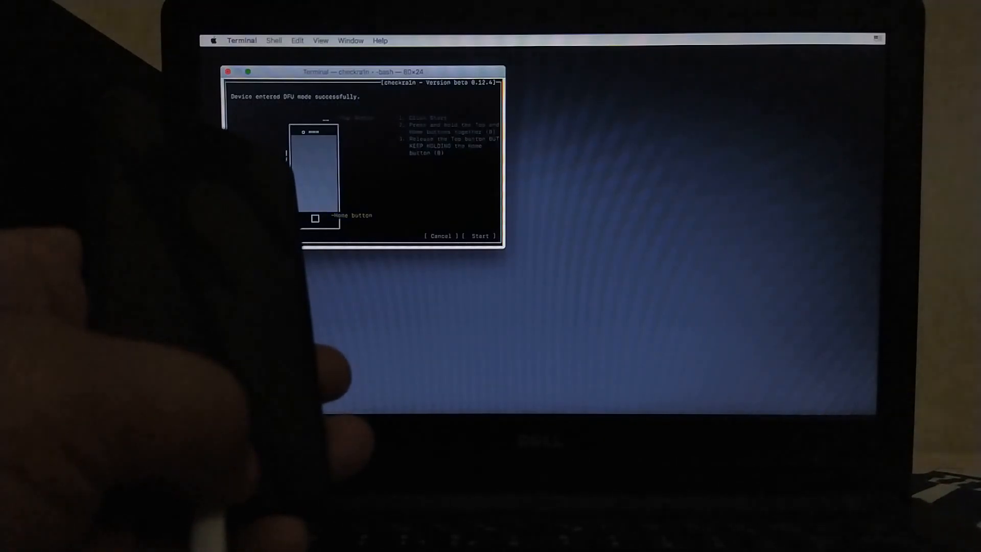
{"action": "left_click", "coordinate": [478, 236]}
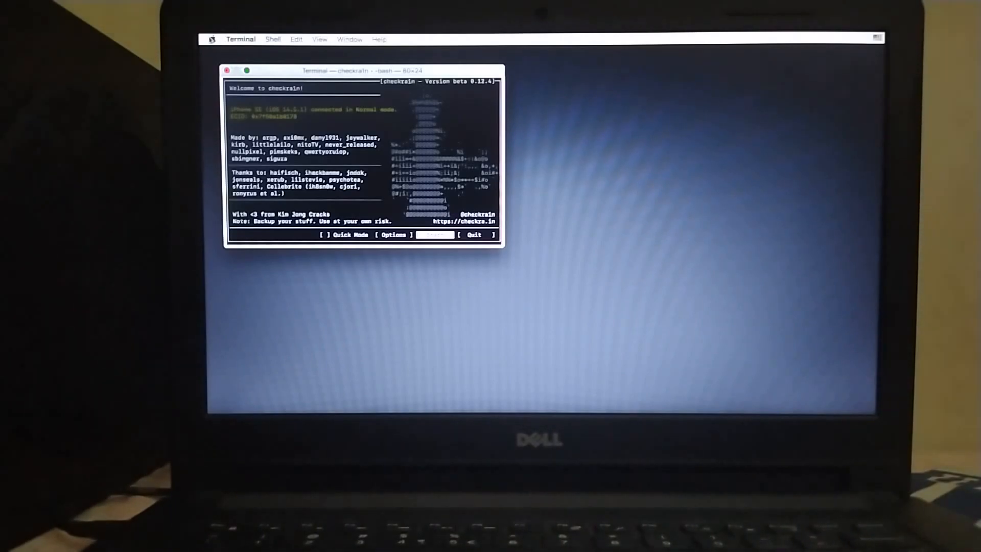
Restart the Ra1nUSB Mac from the Apple menu
{"action": "left_click", "coordinate": [211, 38]}
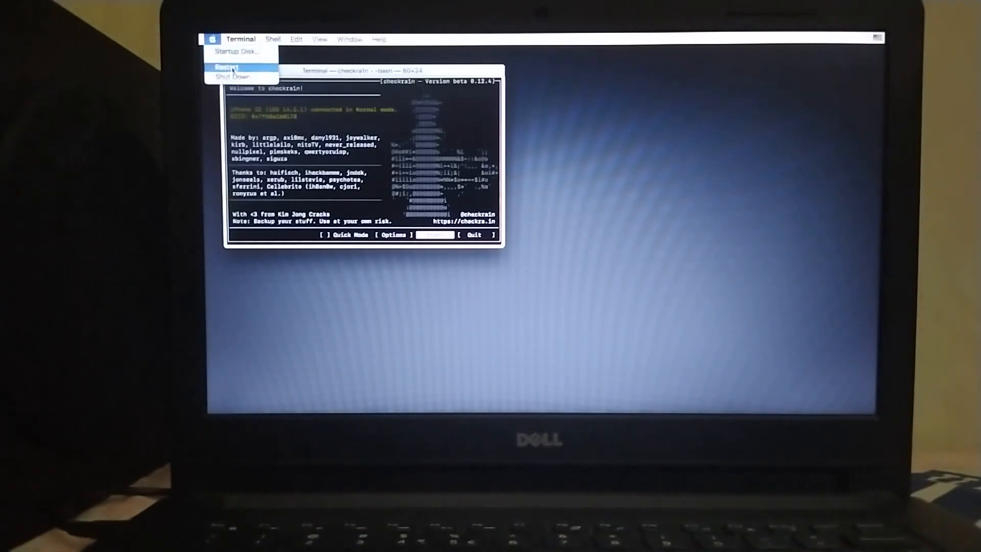
{"action": "left_click", "coordinate": [225, 67]}
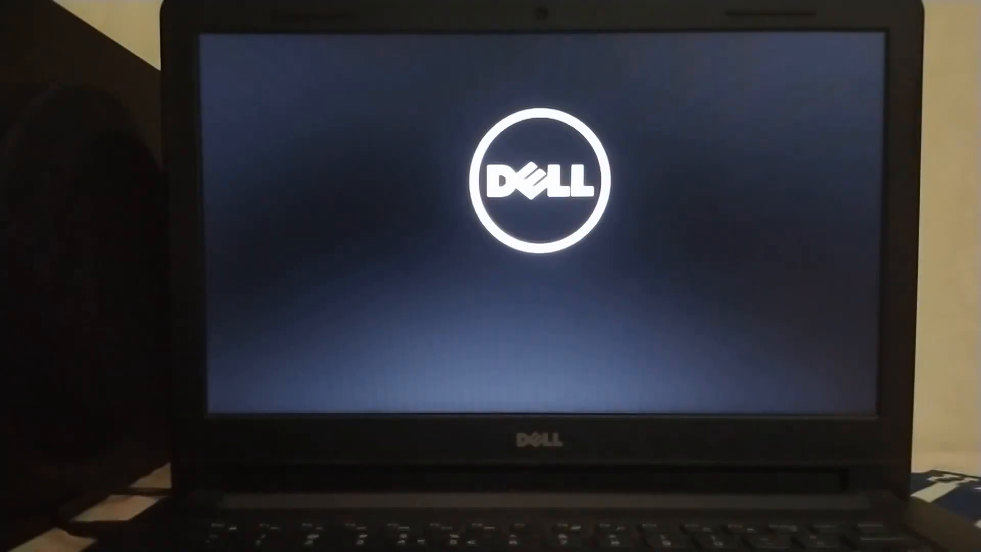